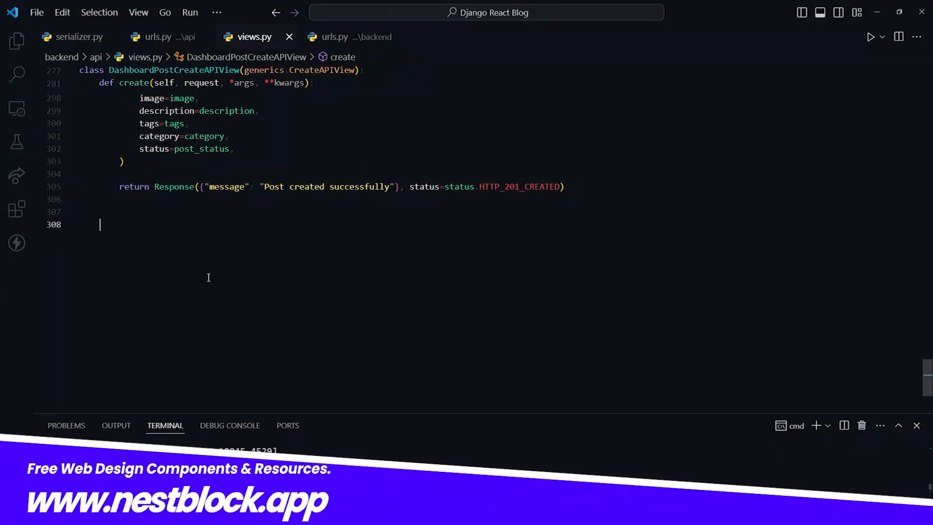
- Declare class DashboardPostEditAPIView(generics.RetrieveUpdateDestroyAPIView) below the create view and begin its body
text(class)
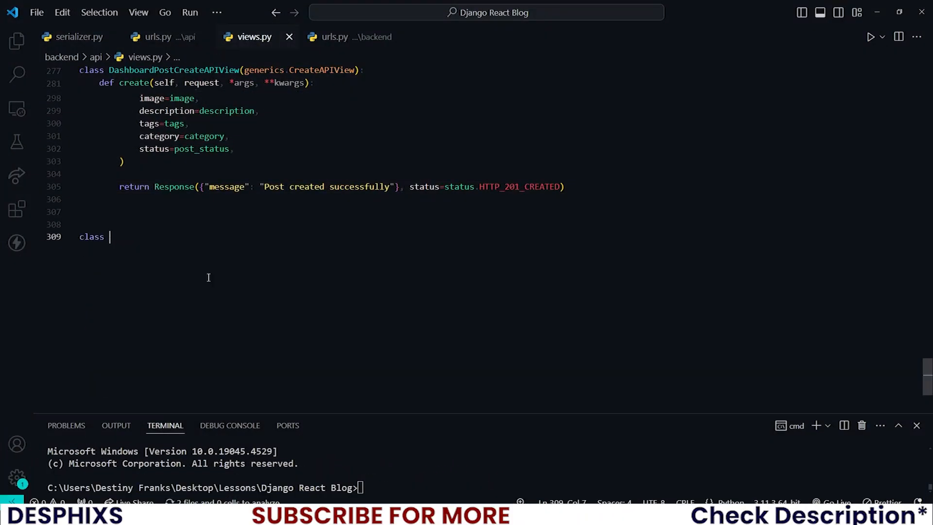
text(Dash)
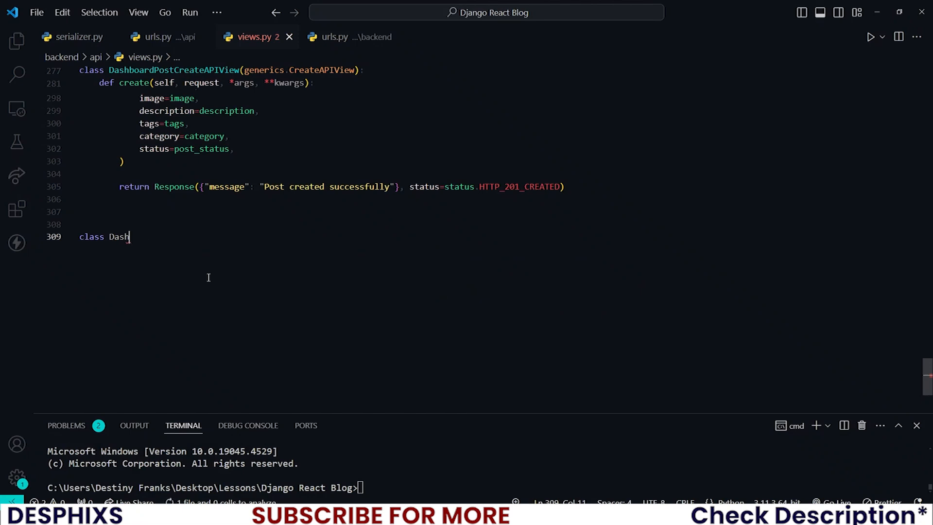
text(board)
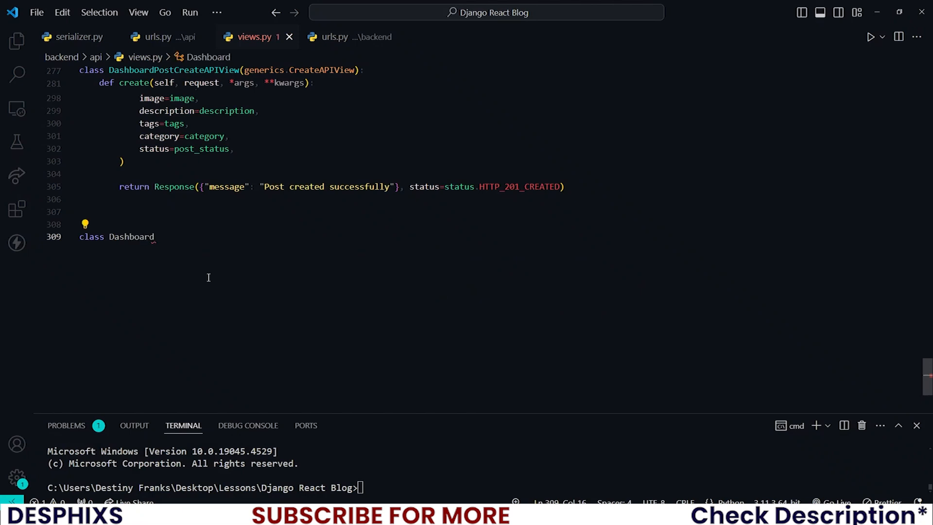
text(PostEditAPI)
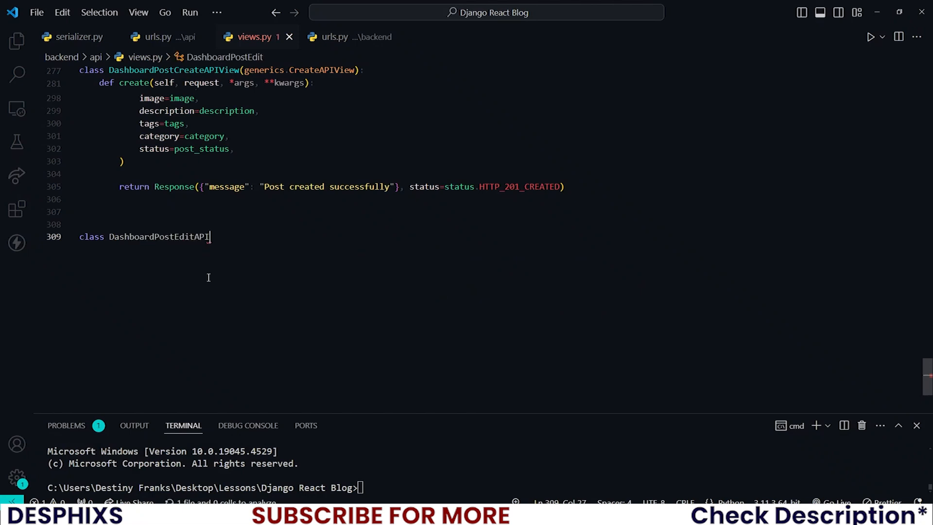
text(View())
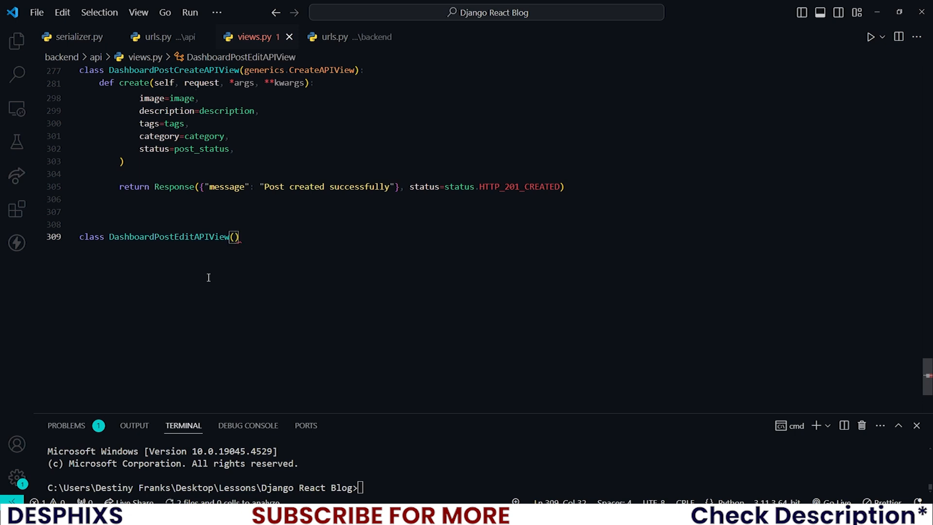
text(generics)
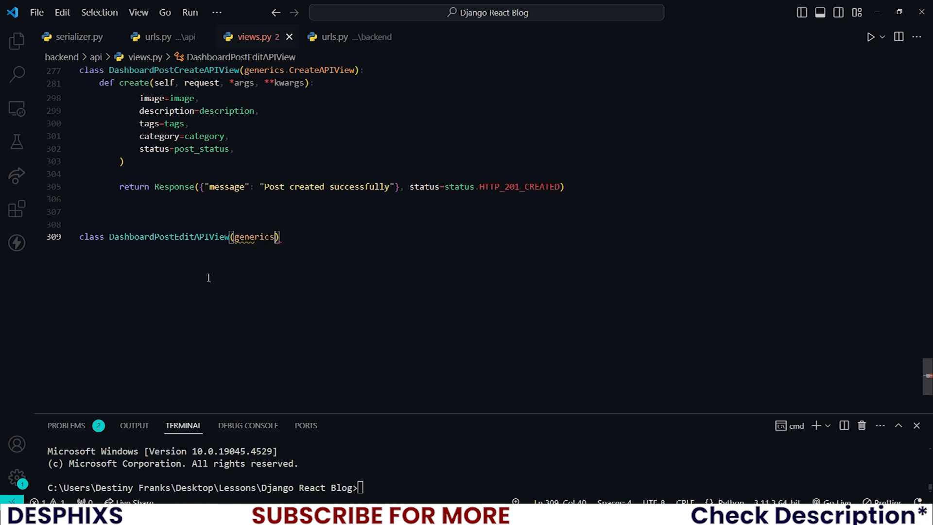
text(.RetrieveUpdateDestroyAPIView)
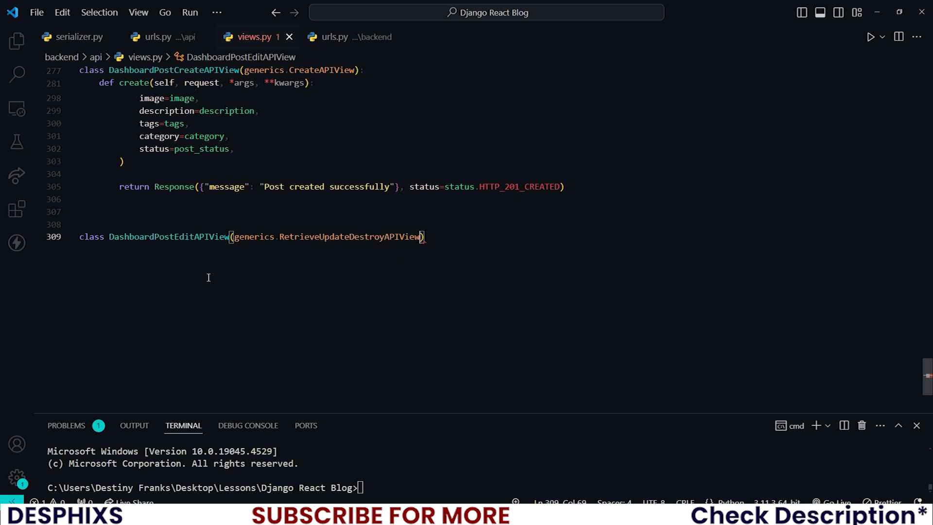
text(:)
key(Enter)
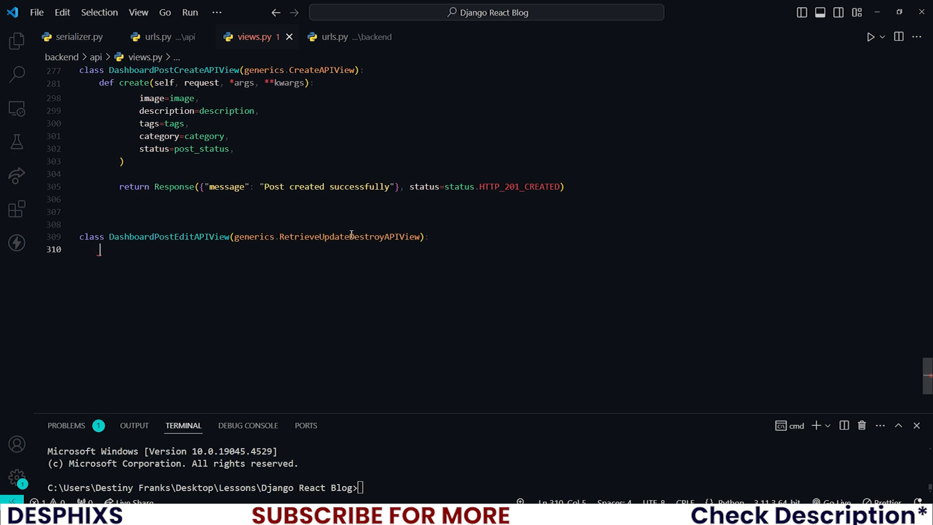
double_click(350, 236)
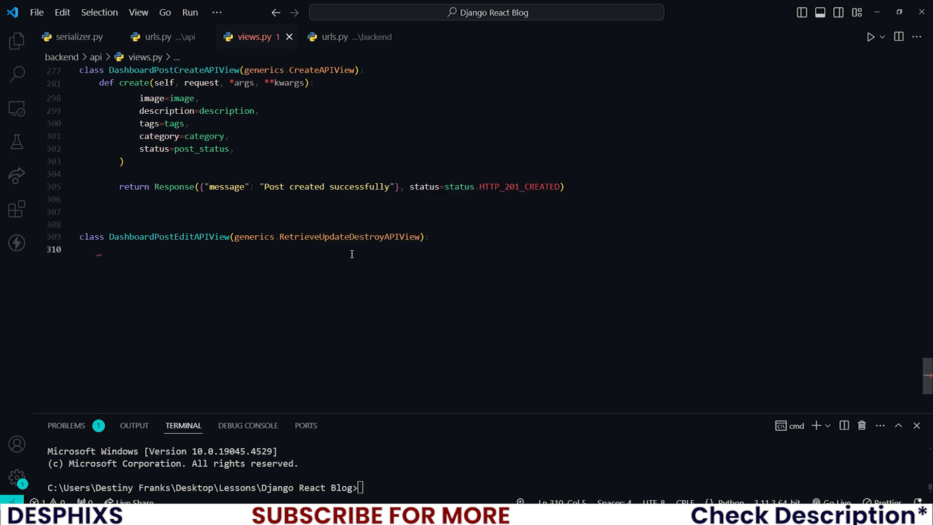
double_click(350, 237)
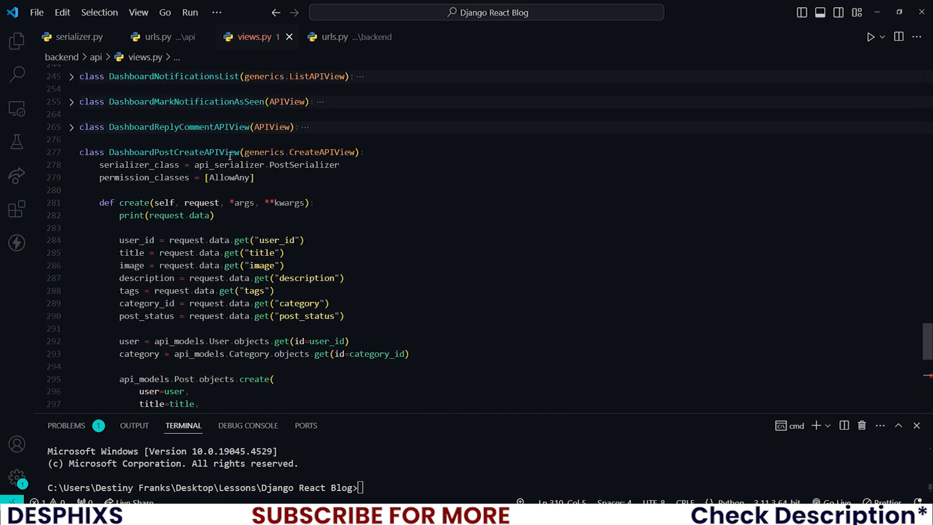
- Copy serializer_class PostSerializer and permission_classes AllowAny from the create view into the new class
double_click(138, 164)
text(def ge)
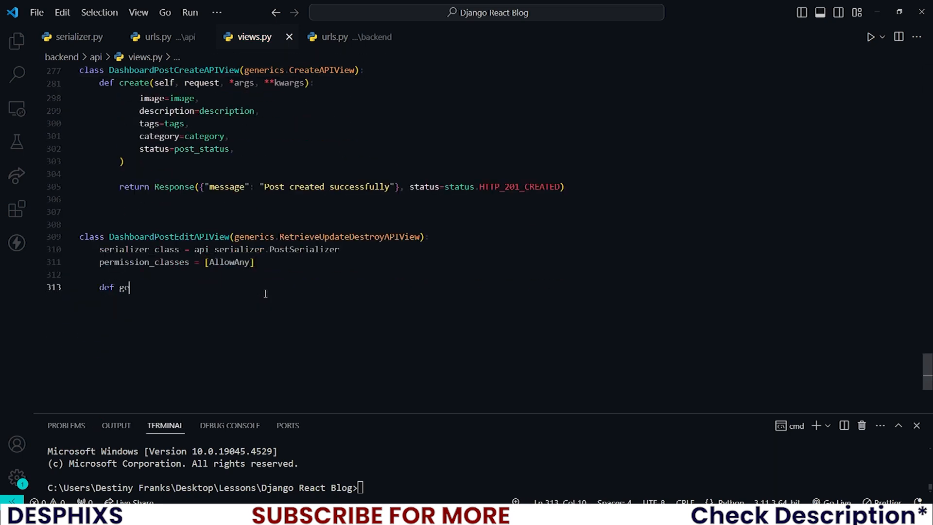
- Define get_object(self) reading user_id and post_id from self.kwargs
text(t_object()
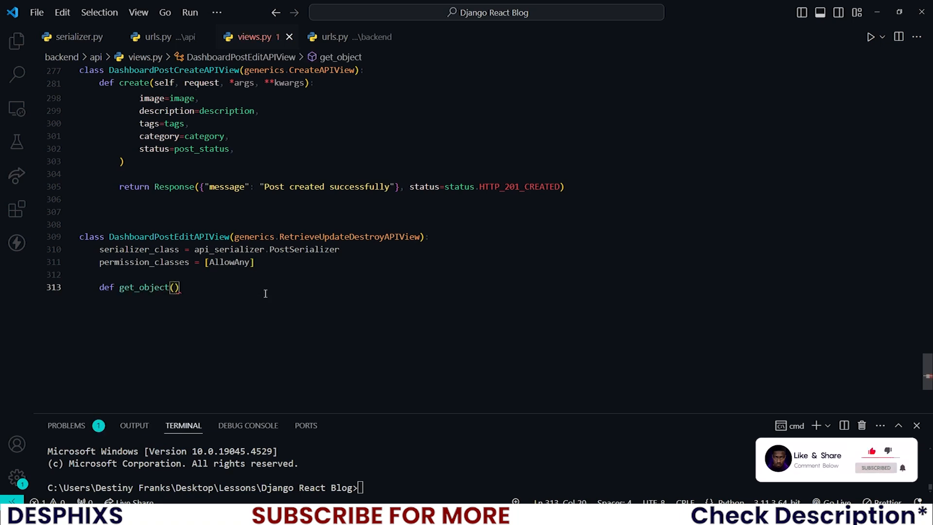
text(self):)
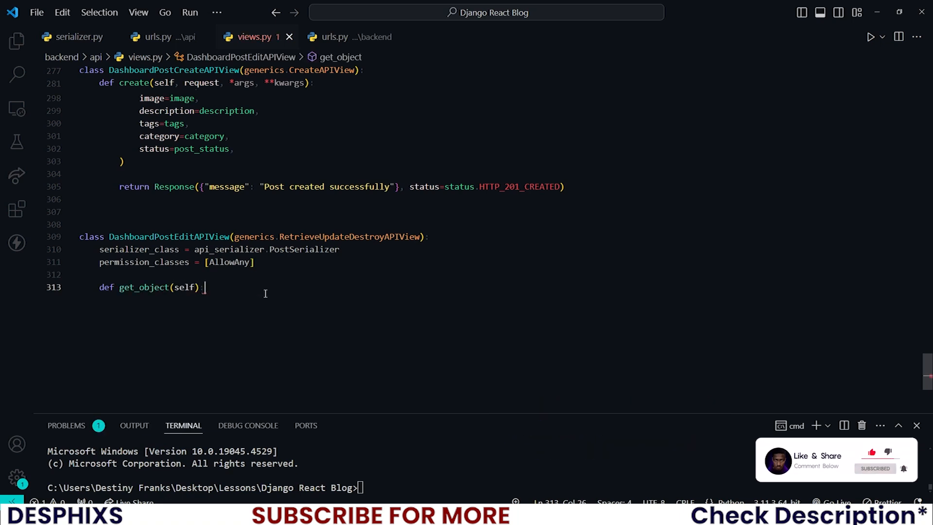
text(userI)
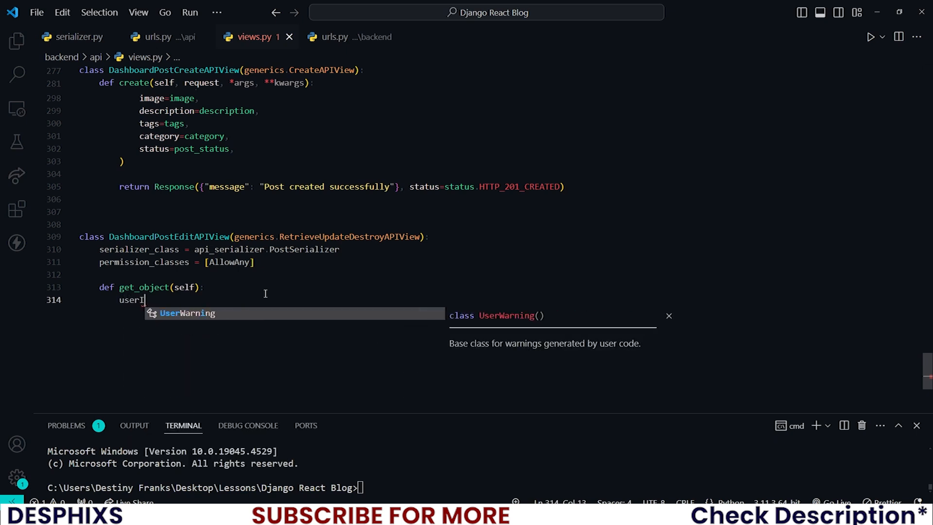
text(_id =)
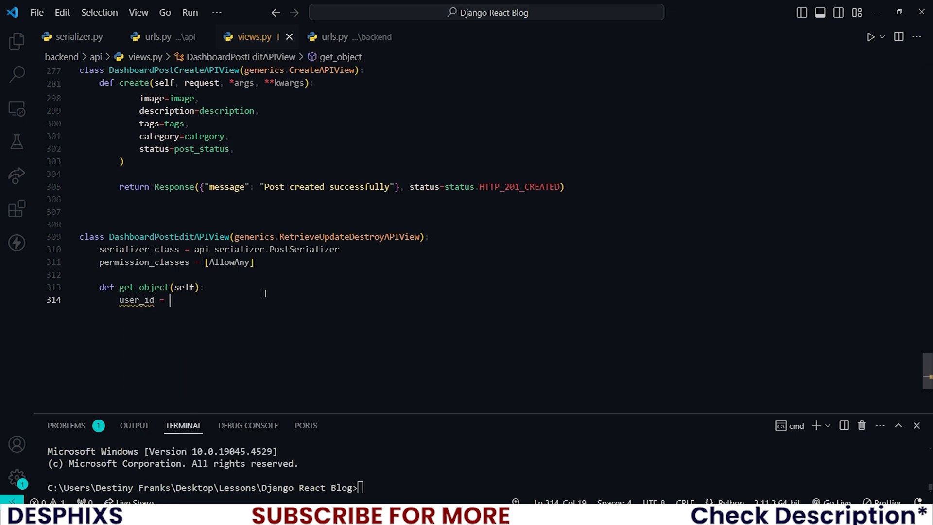
text(self)
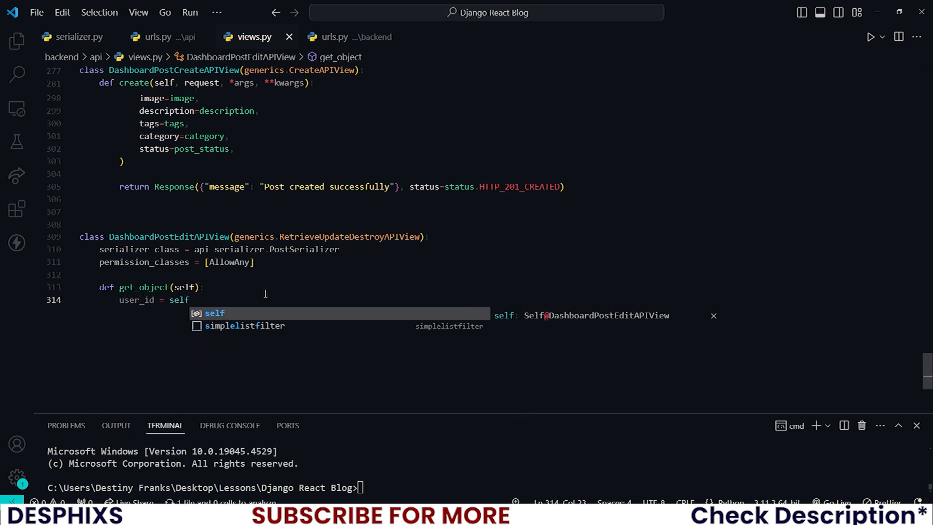
text(.kwargs['u'])
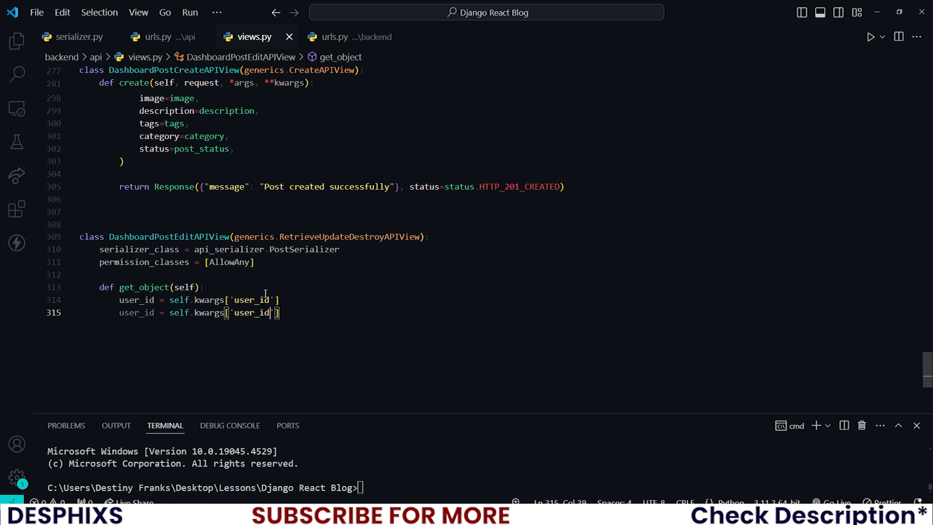
text(post)
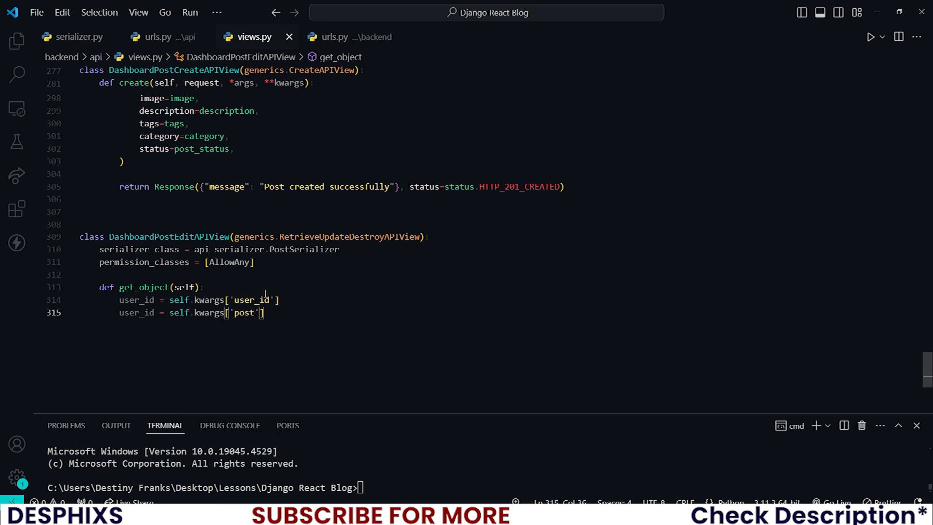
text(_id)
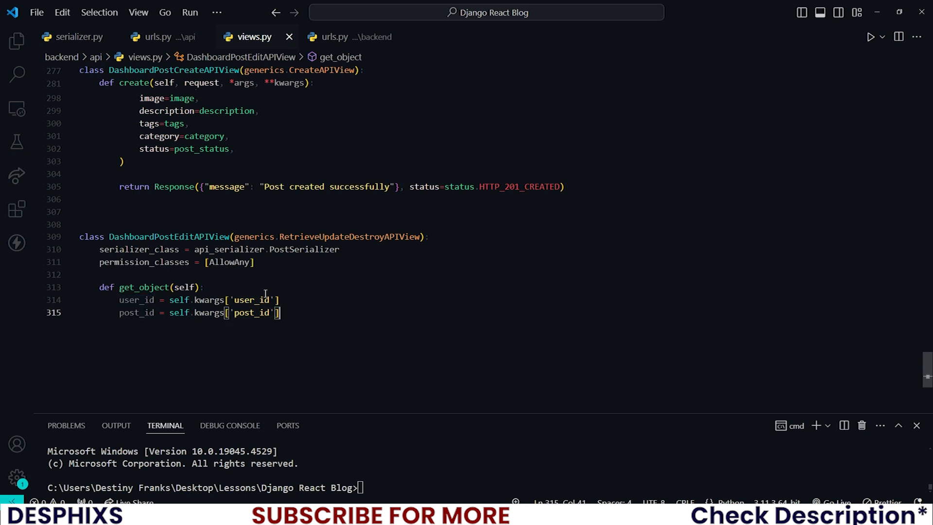
- Return api_models.User.objects.get(id=user_id) from get_object
text(user =)
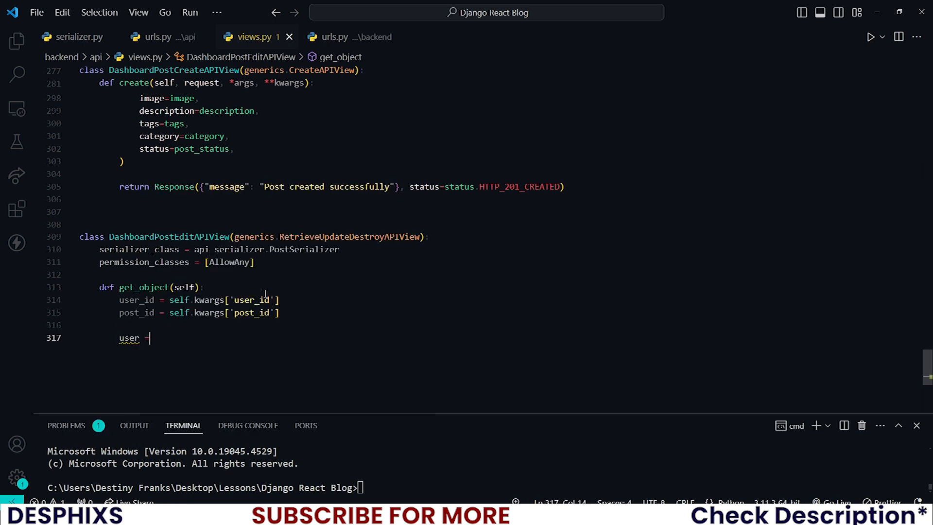
text(api_models.obj)
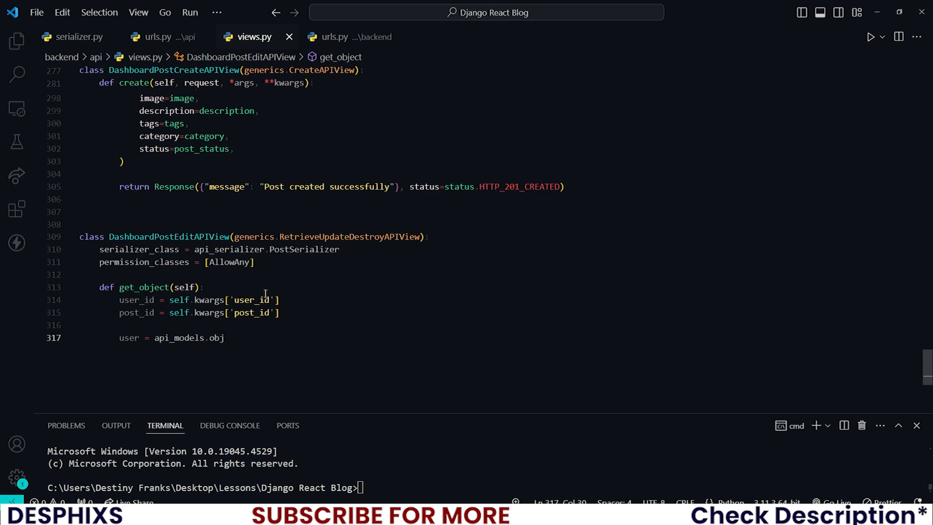
text(User.o)
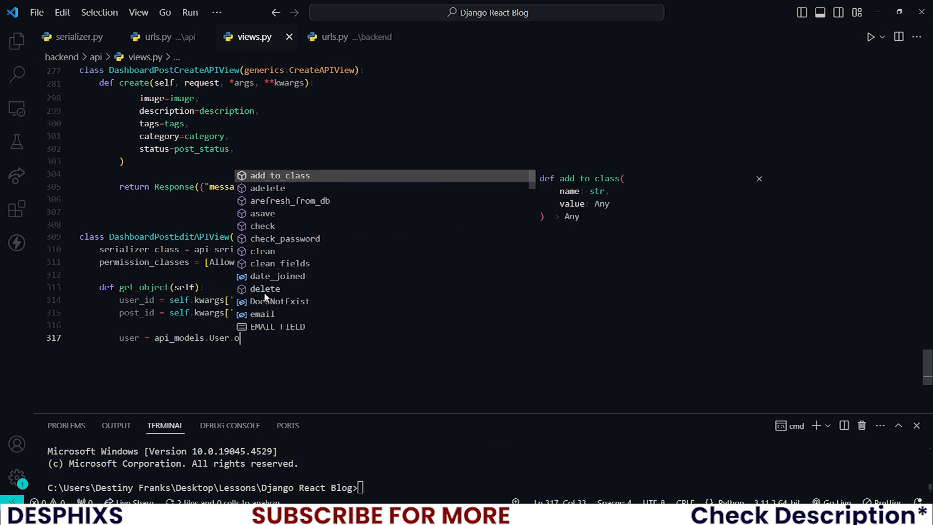
text(bjects.get())
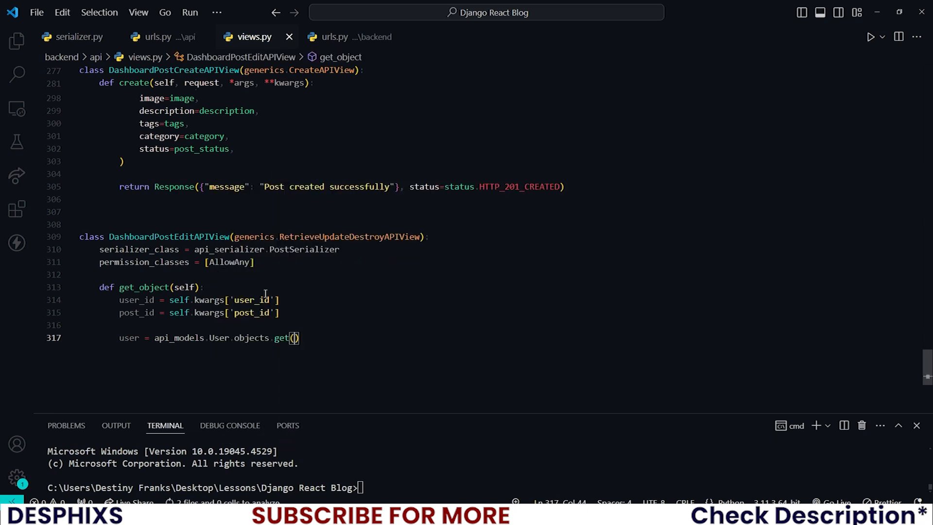
text(id=user)
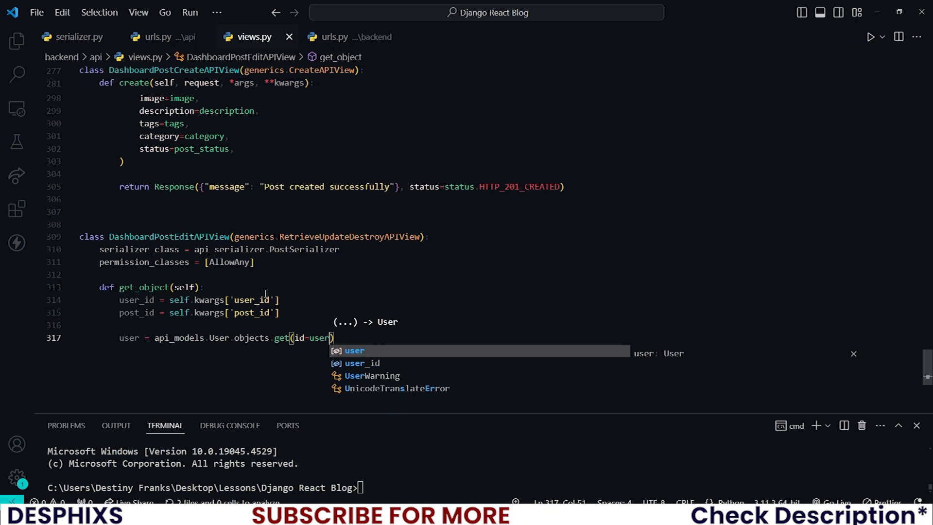
text(_id)
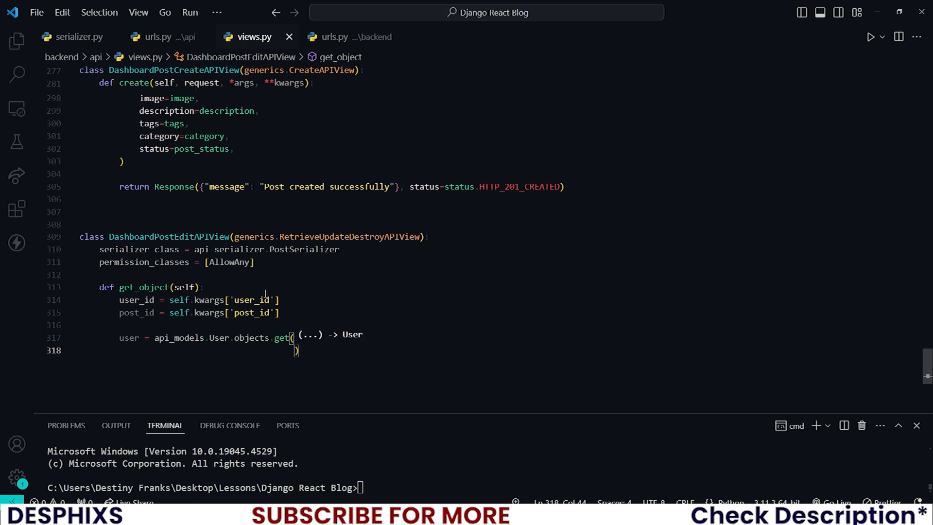
right_click(226, 299)
text(id=user_id)
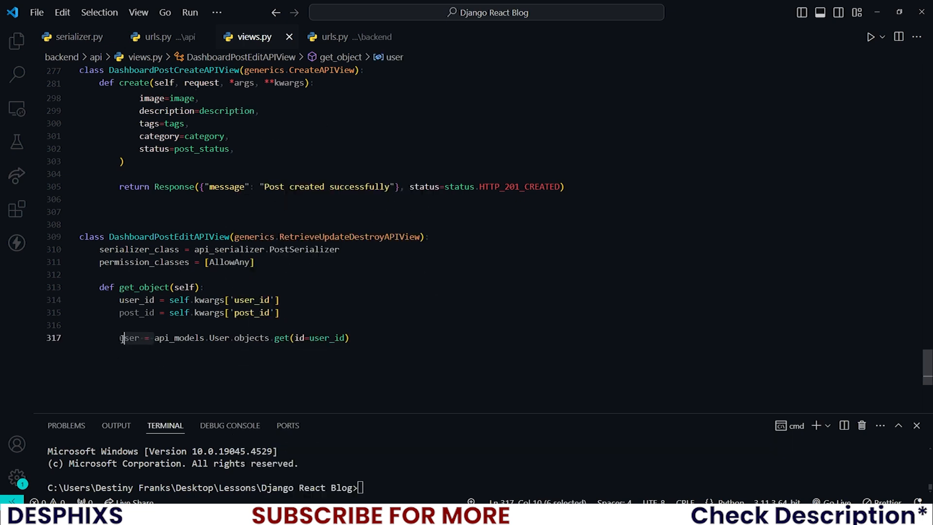
text(return)
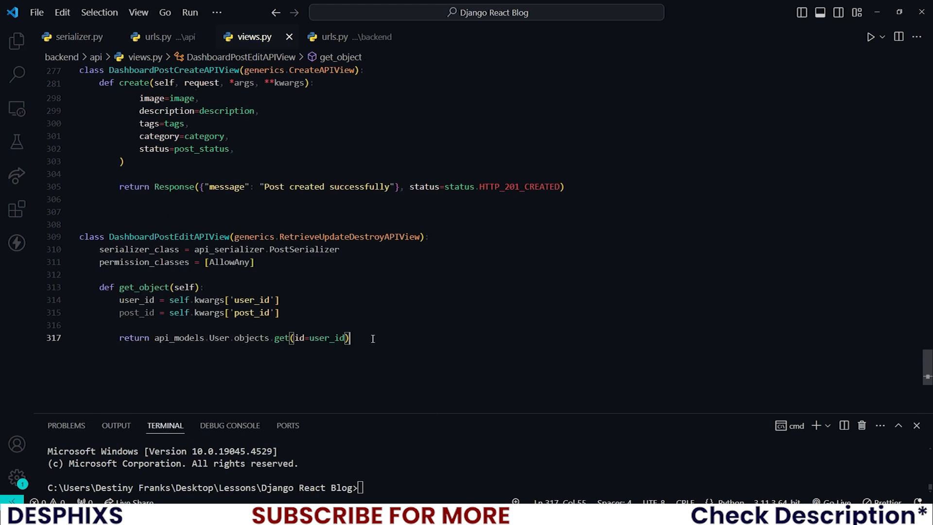
key(Enter)
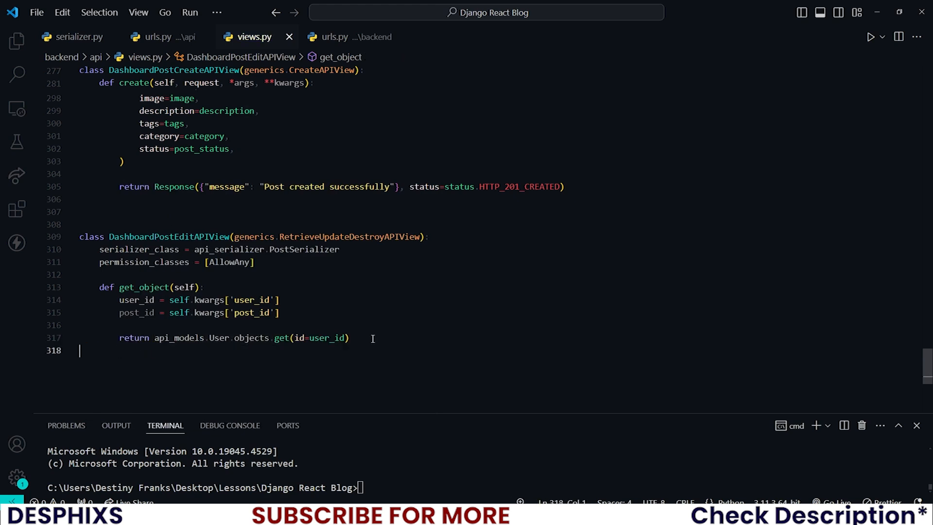
- Define update(self, request, *args, **kwargs) below get_object
text(def upda)
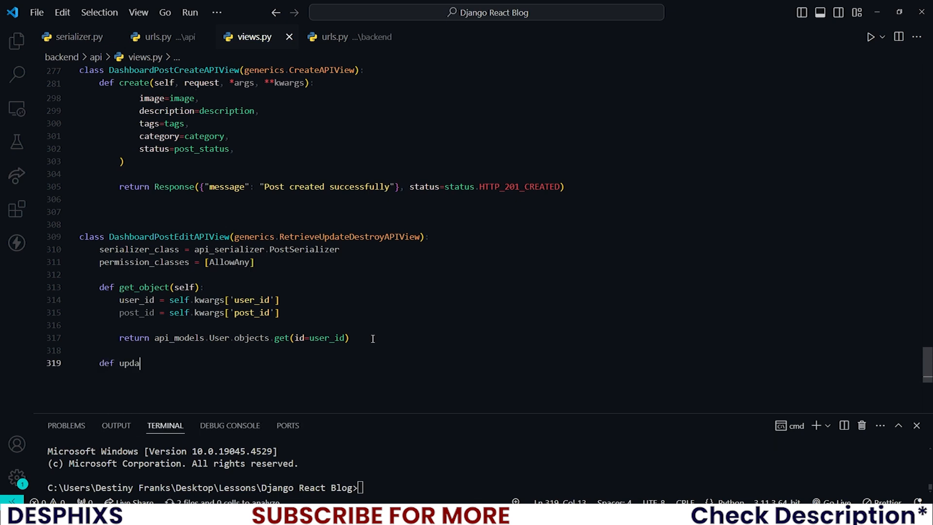
text(te())
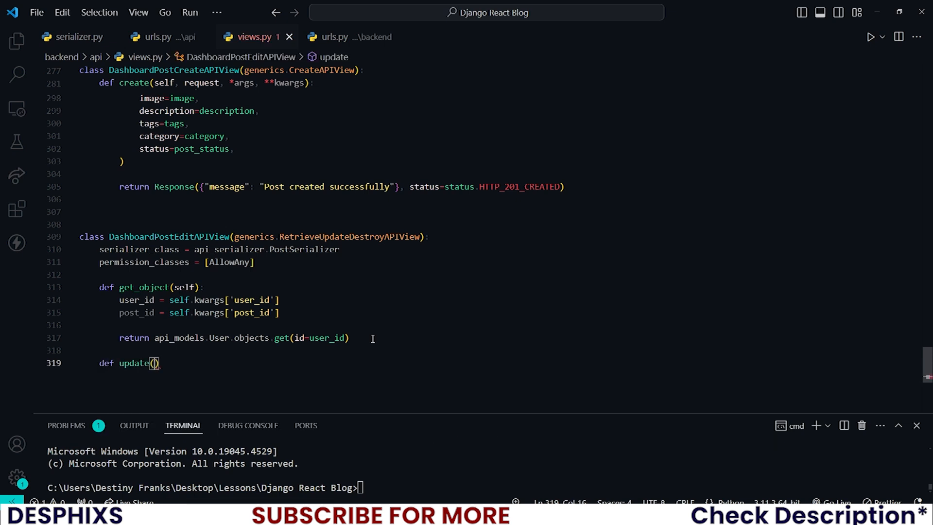
text(self, reques)
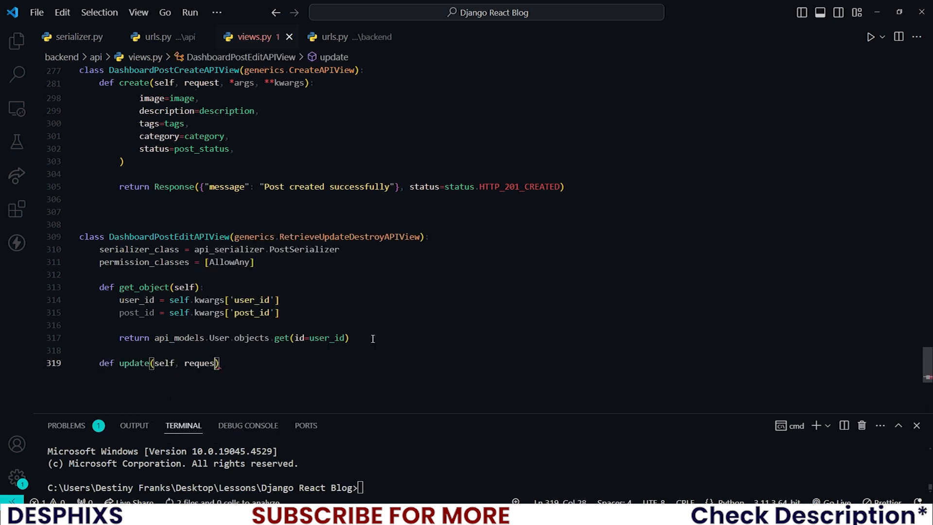
text(, *args,)
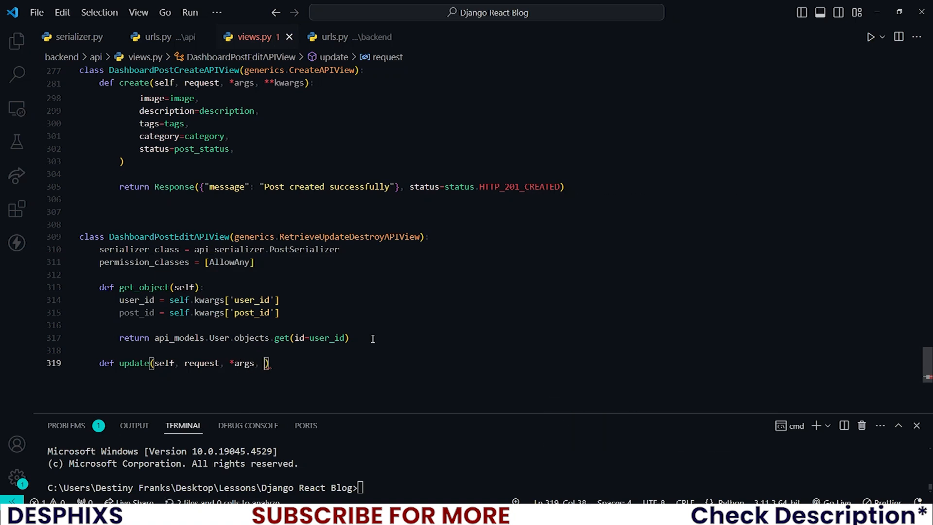
text(**kwargs)
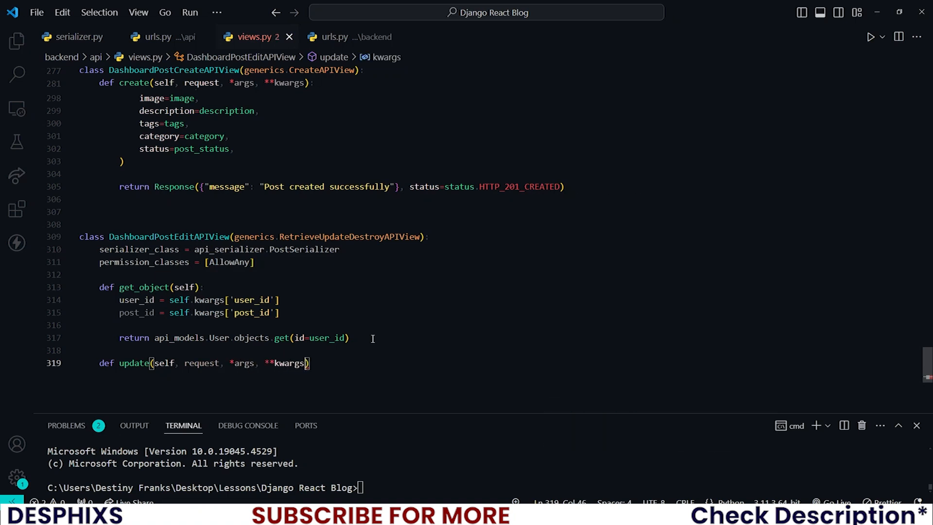
text(:)
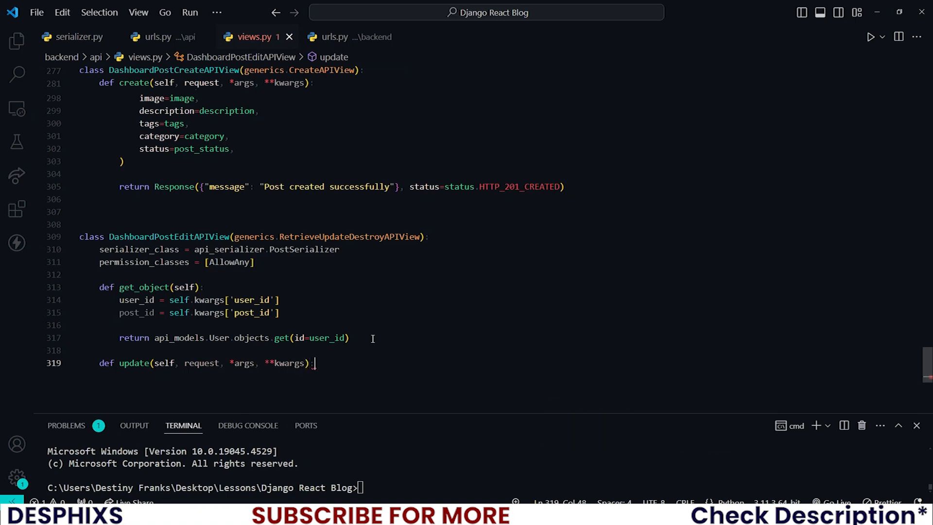
key(Enter)
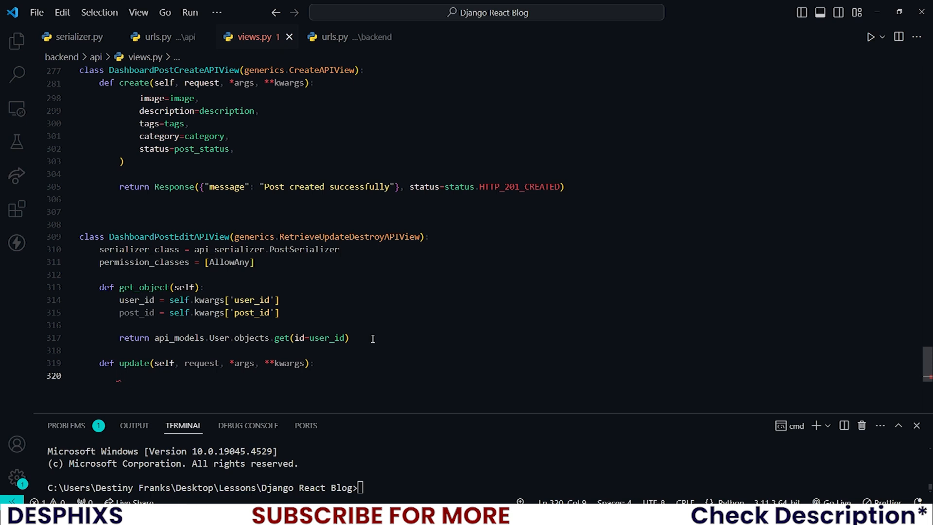
- Set post_instance = self.get_object() as update's first line and save views.py
text(post_intance =)
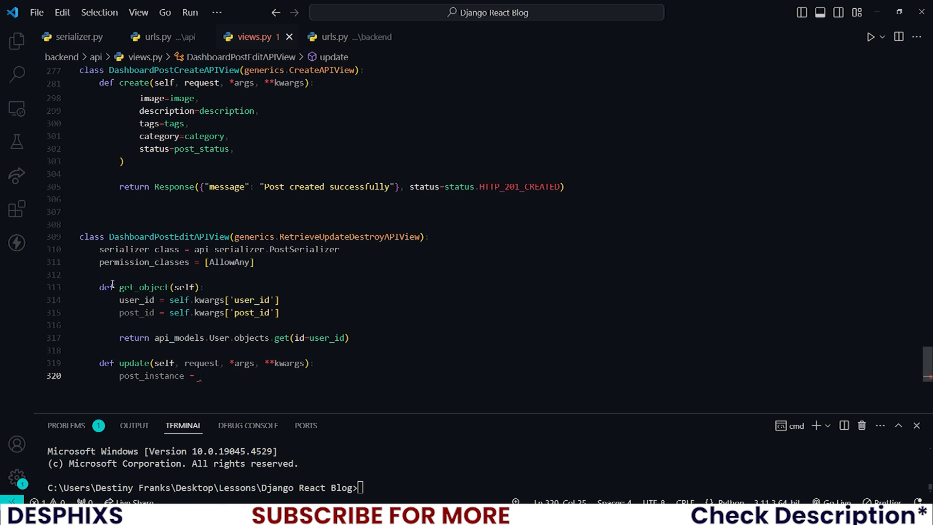
double_click(144, 287)
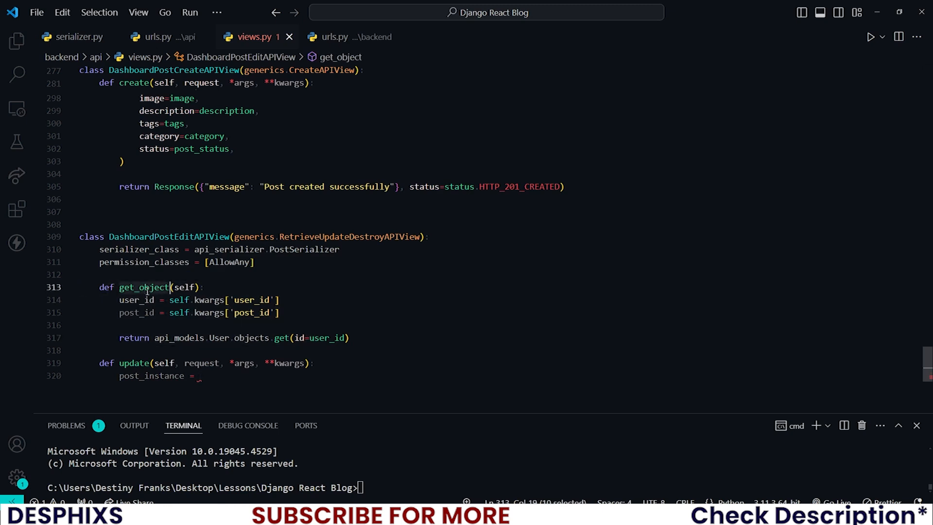
click(199, 376)
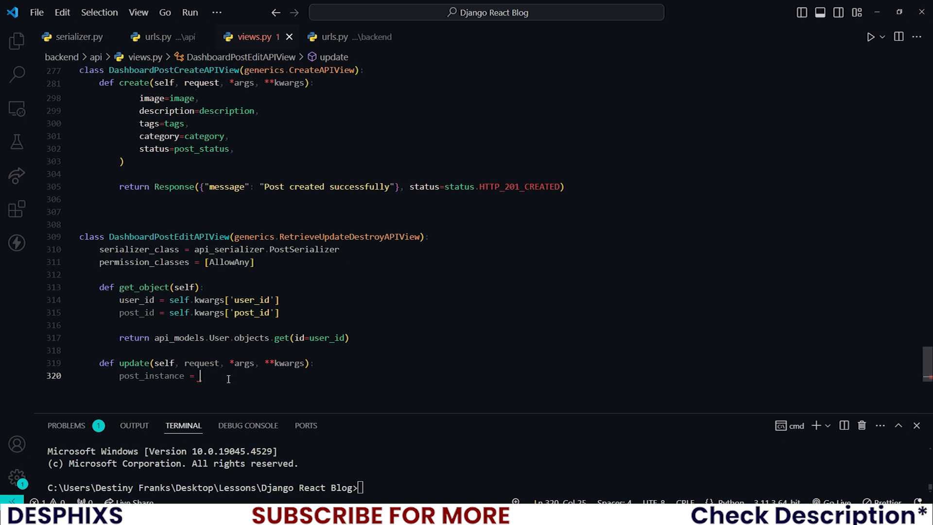
text(get_object())
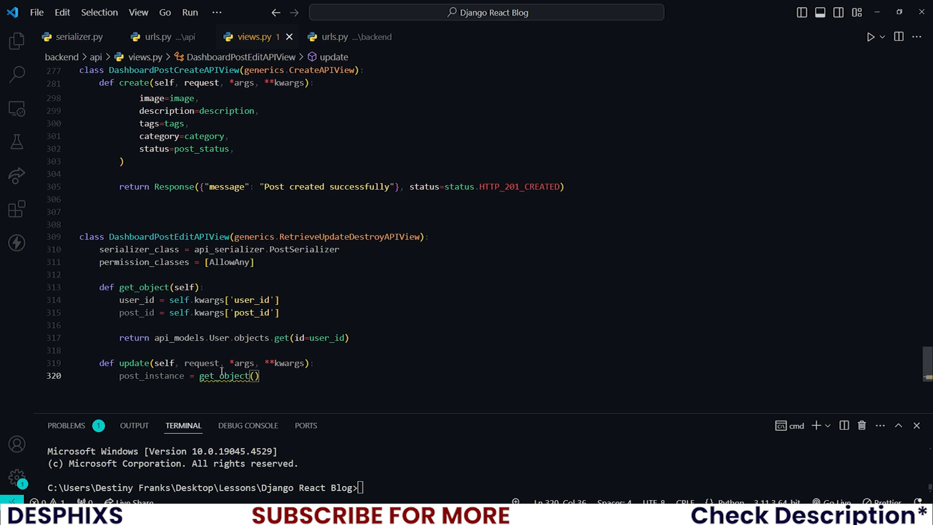
click(169, 313)
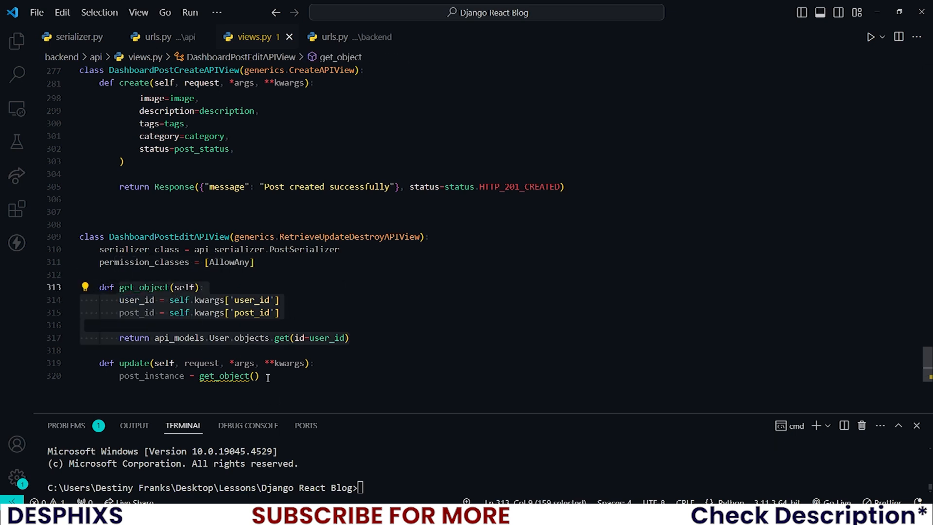
text(self)
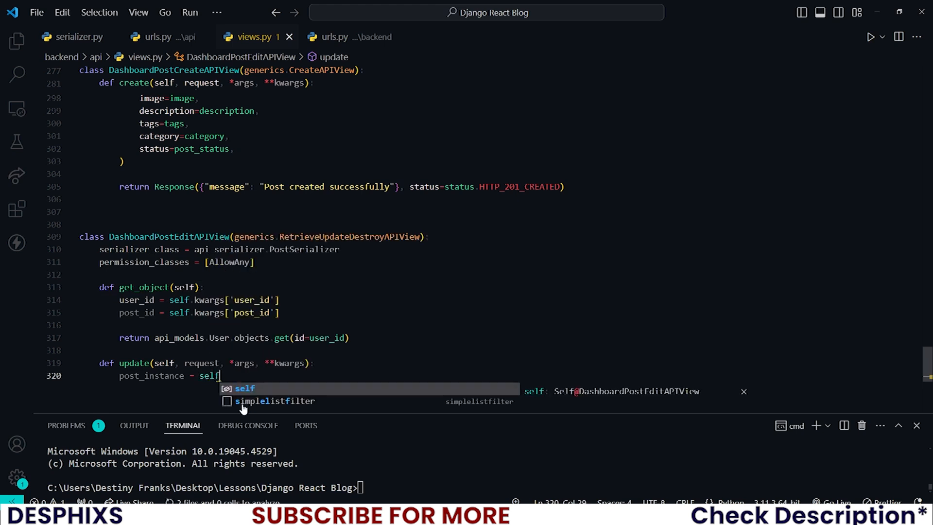
text(.get_object())
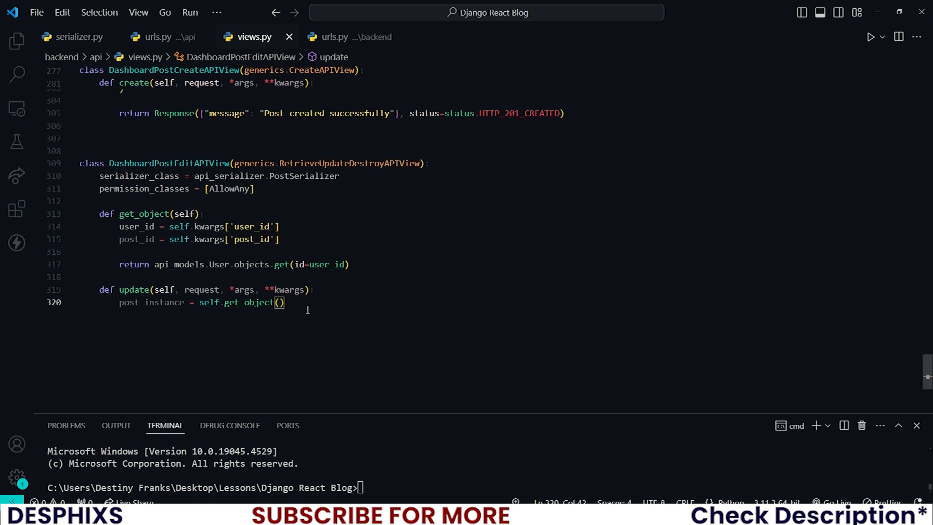
key(Enter)
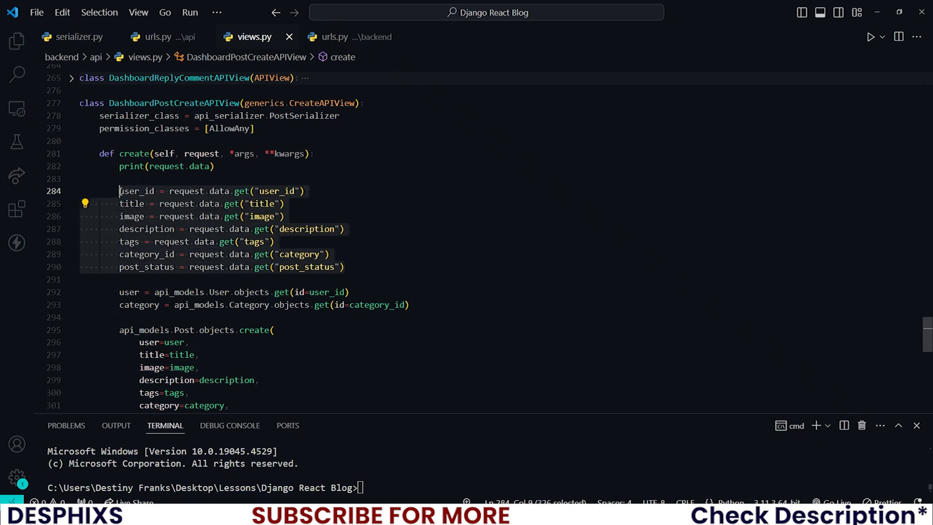
- Paste the request.data.get lines for title, image, description, tags, category_id and post_status into update
scroll(down, 3)
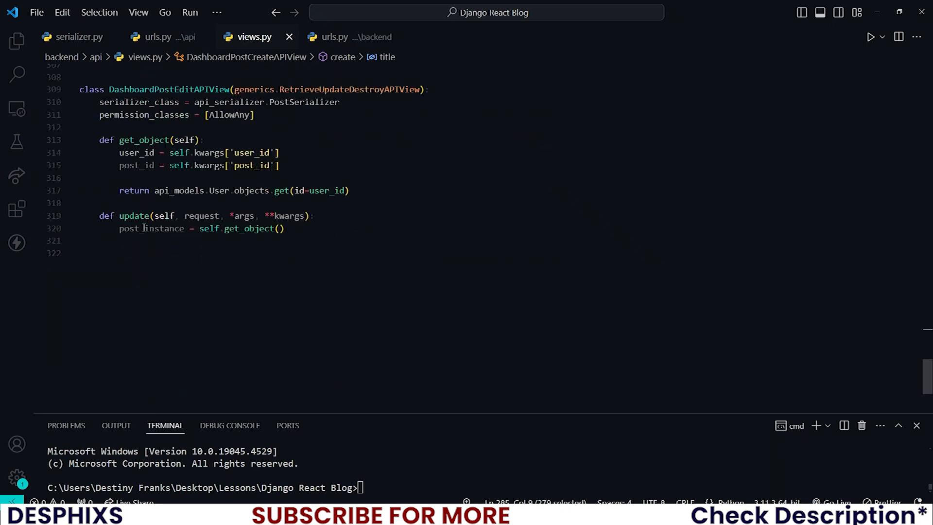
text(title = request.data.get("title"))
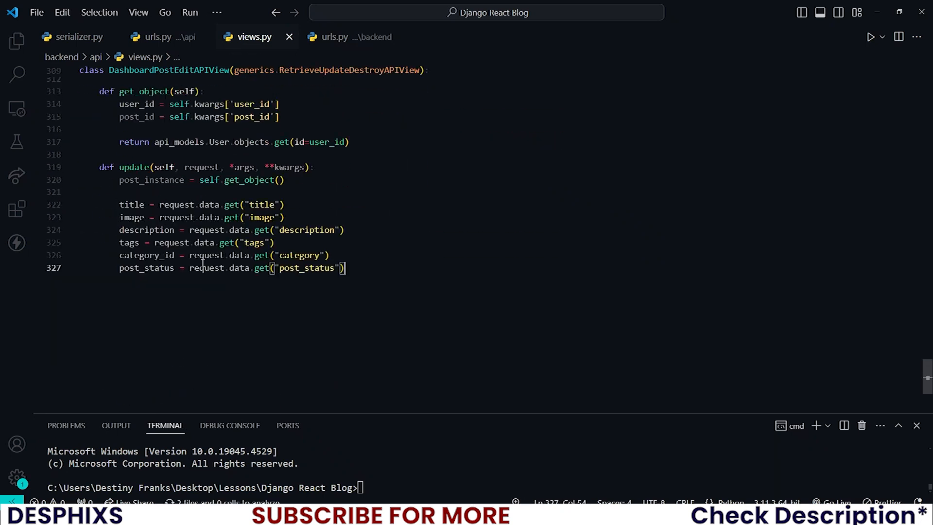
mouse_move(131, 218)
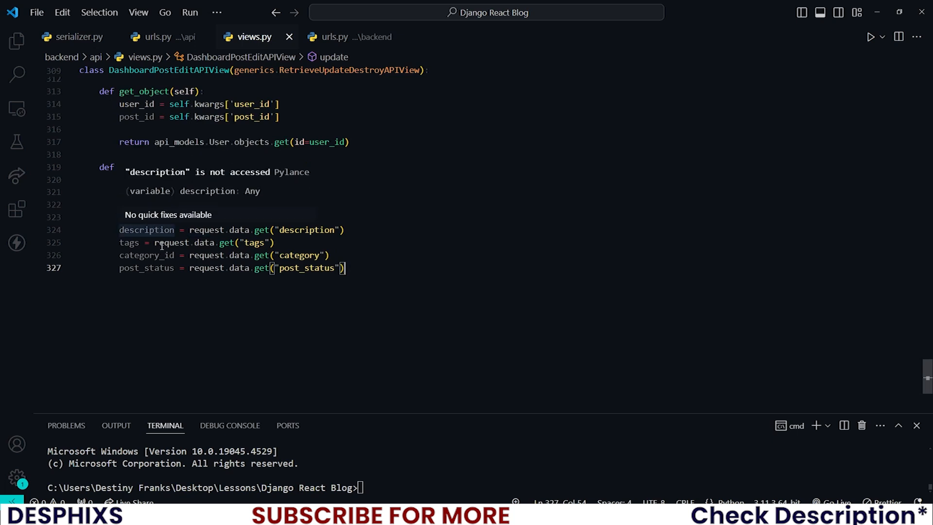
double_click(146, 268)
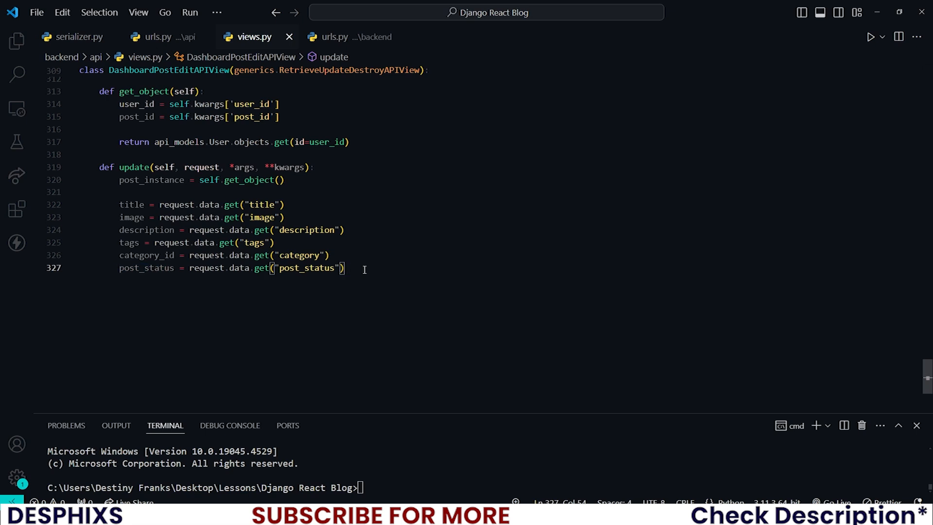
- Add category = api_models.Category.objects.get(id=category_id) and start post_instance.title = title
text(cat)
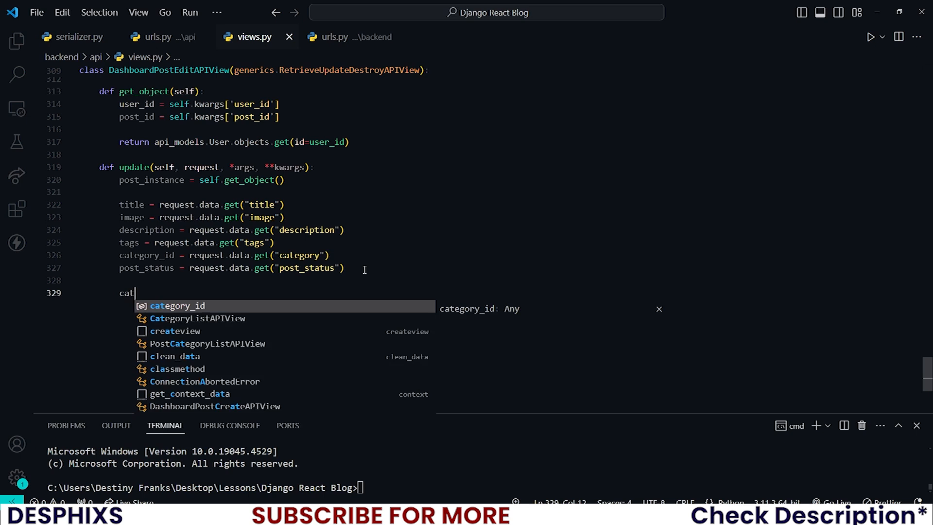
text(egory = api)
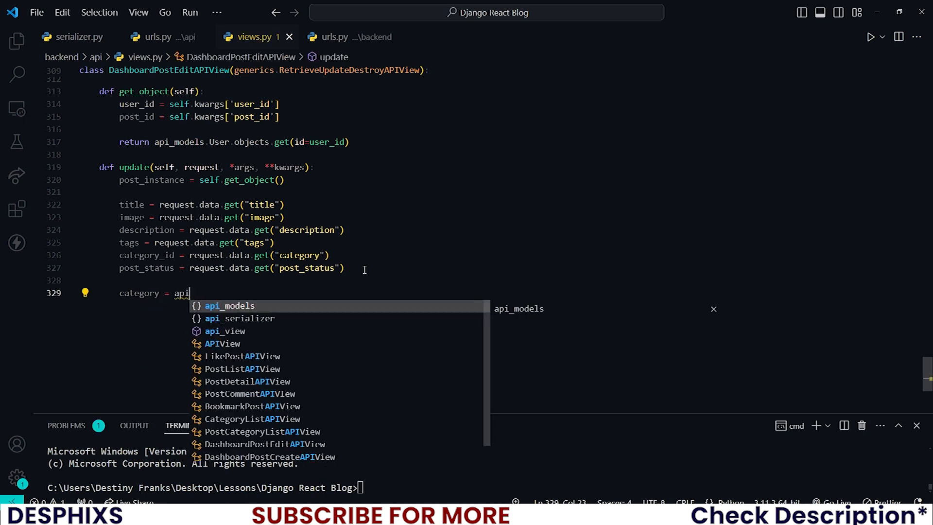
key(Tab)
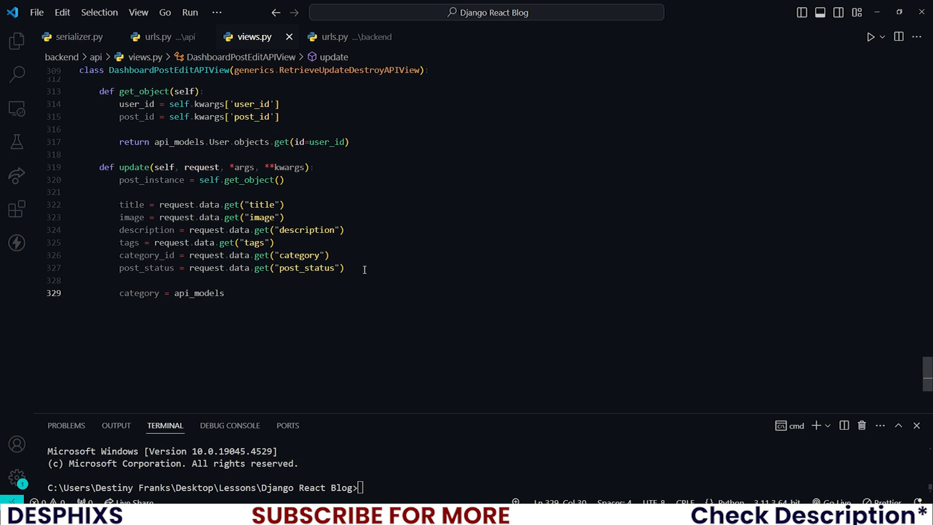
text(Category.objects)
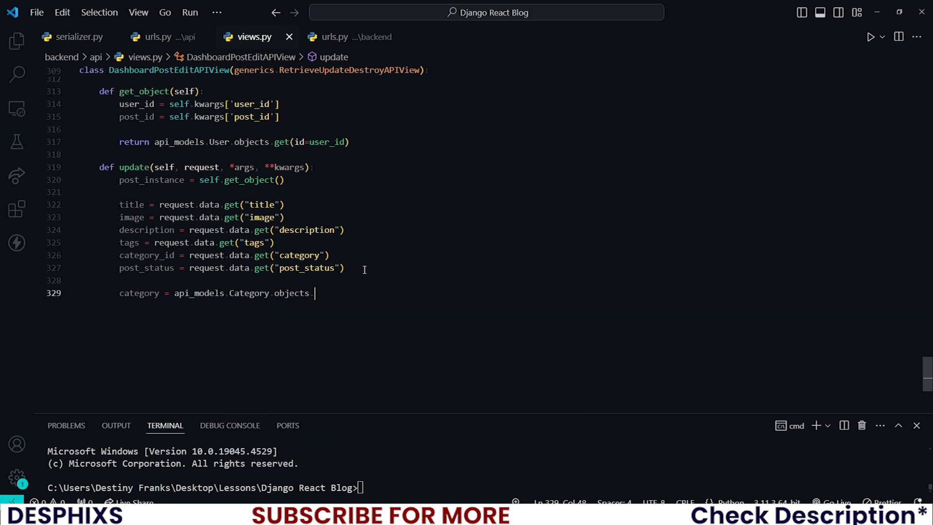
text(.get(i)
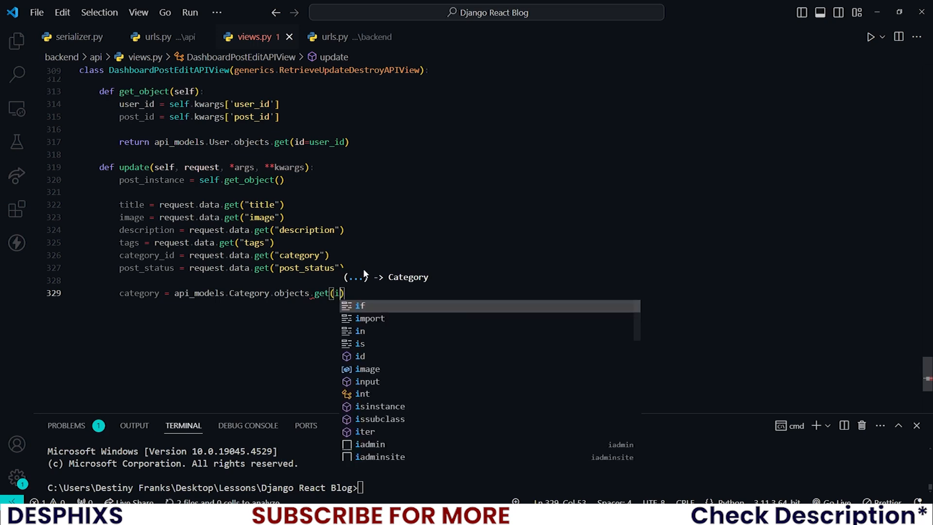
text(id=category_id)
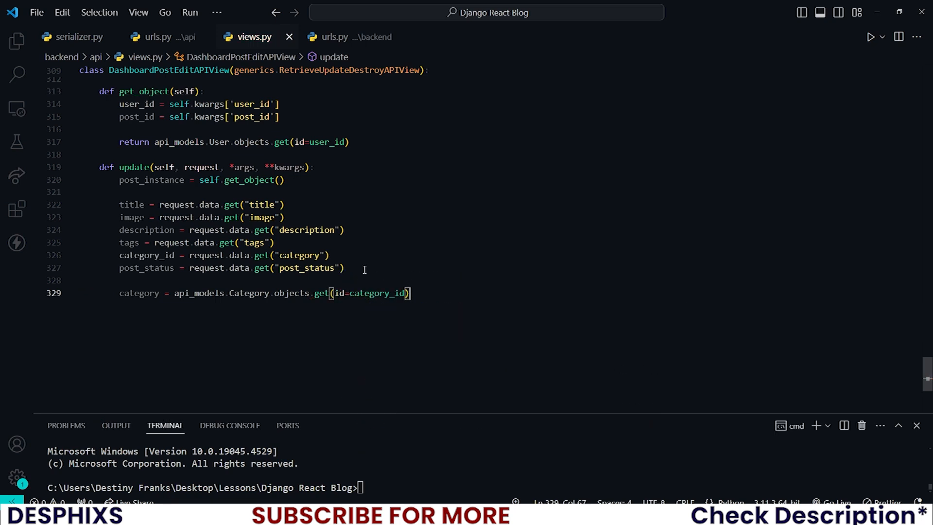
key(Enter)
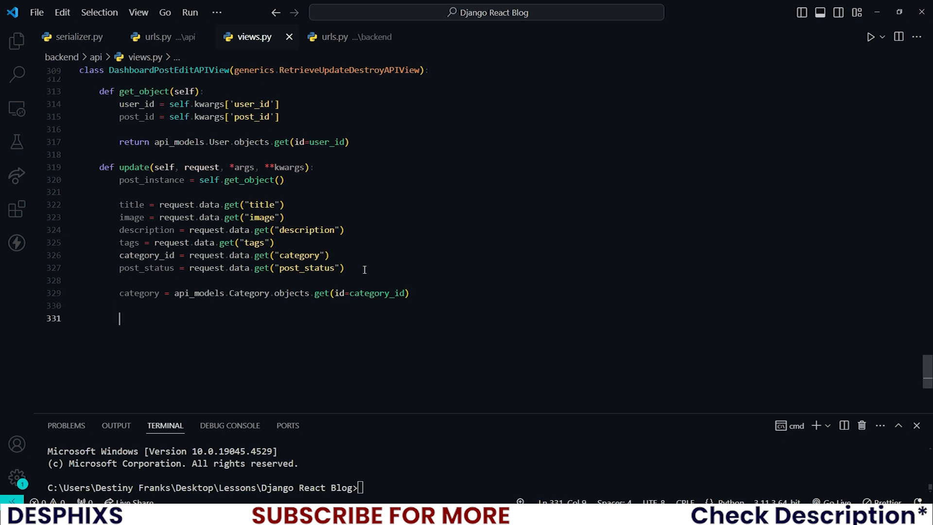
text(post_instance.title = title)
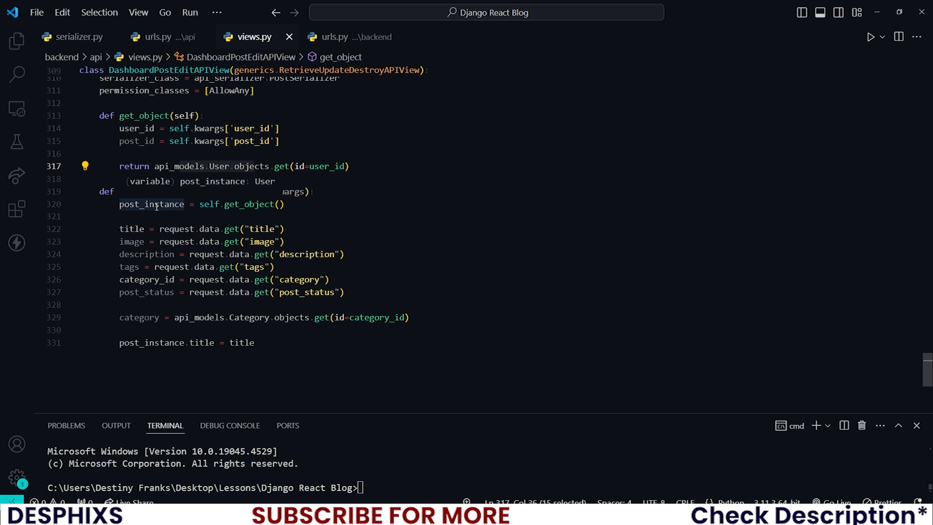
- In get_object, add user = api_models.User.objects.get(id=user_id) above the return
scroll(up, 3)
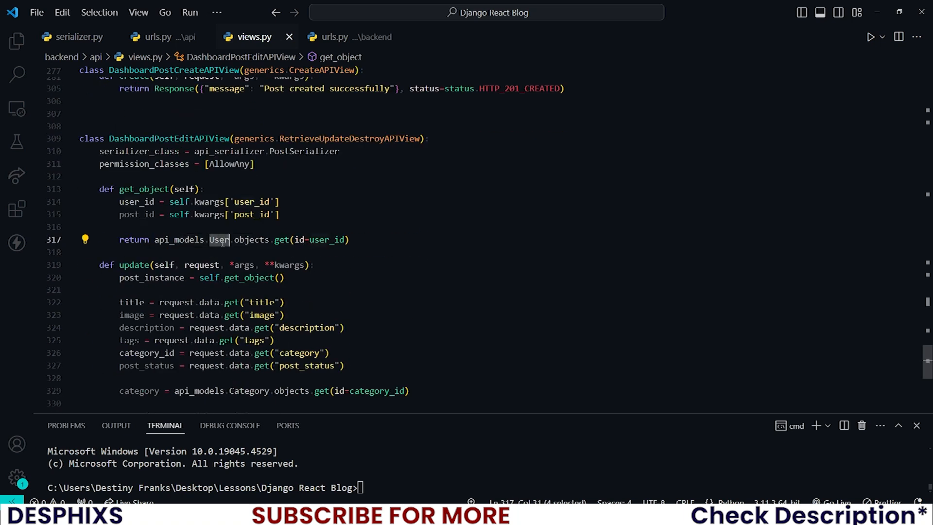
text(POsty)
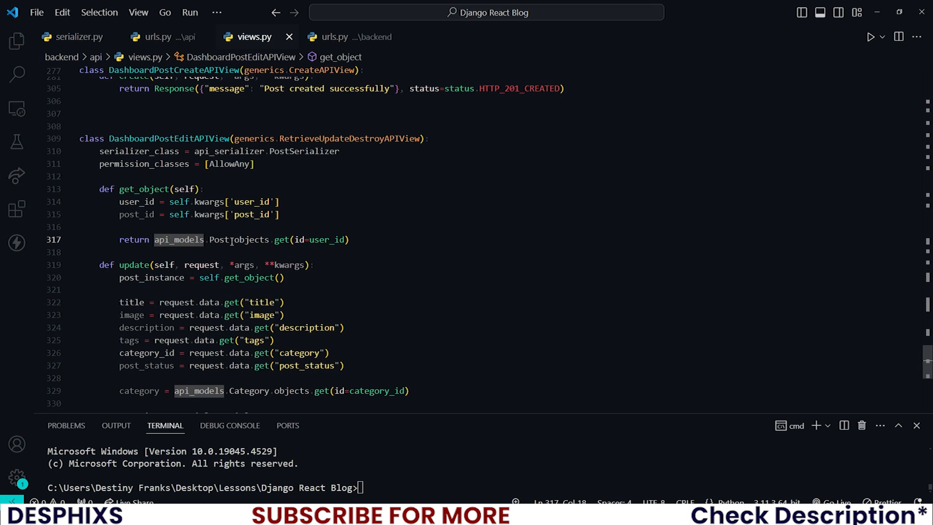
double_click(137, 213)
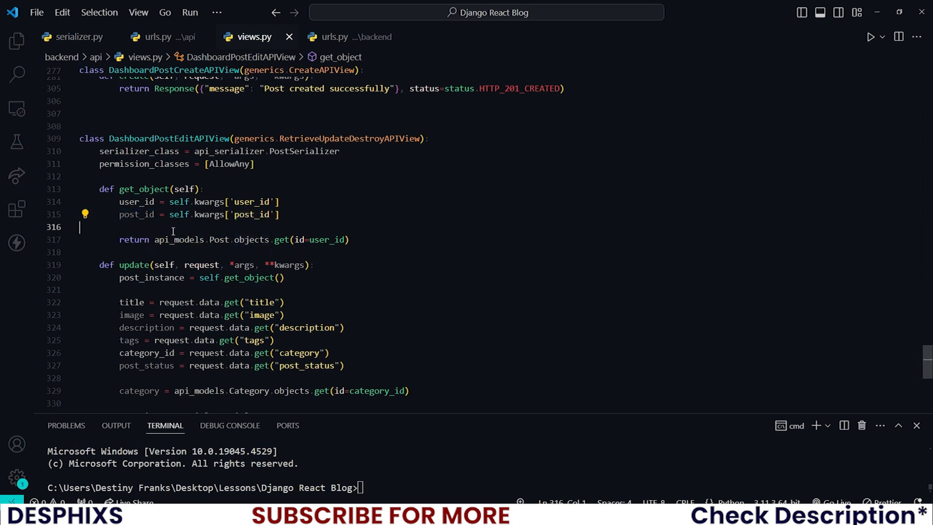
text(user =)
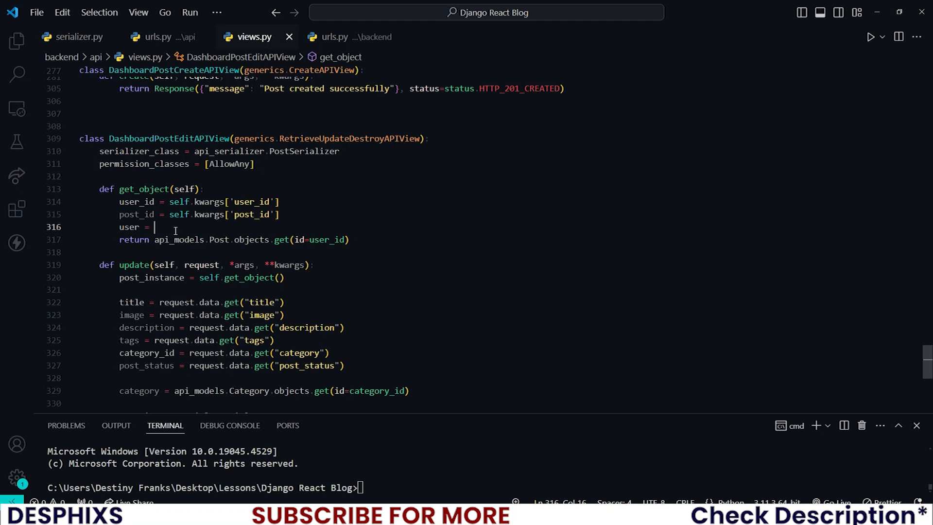
text(api_models.u)
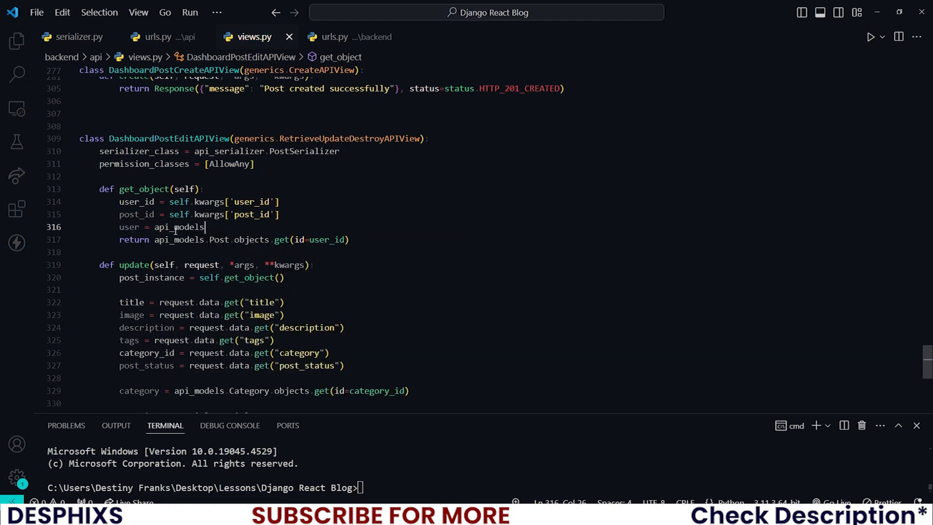
text(.)
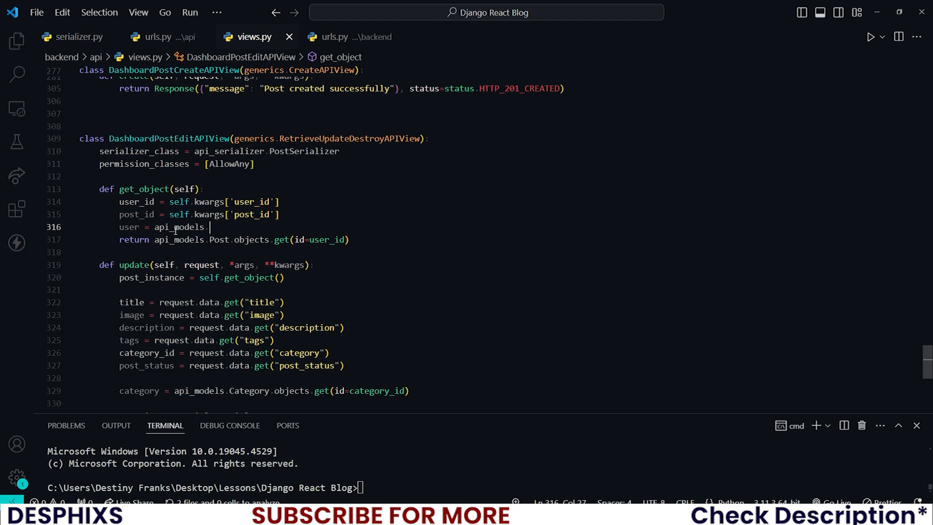
text(.User.objects.get()
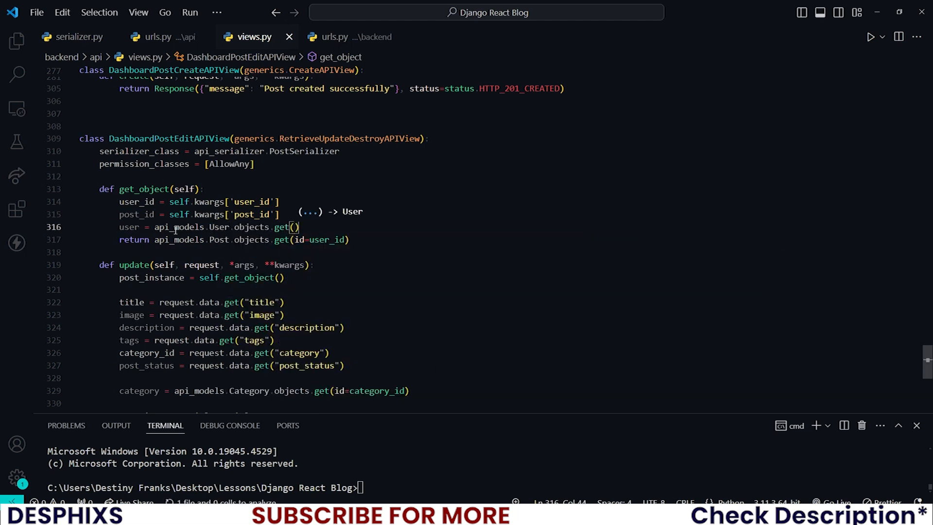
text(id=user_id)
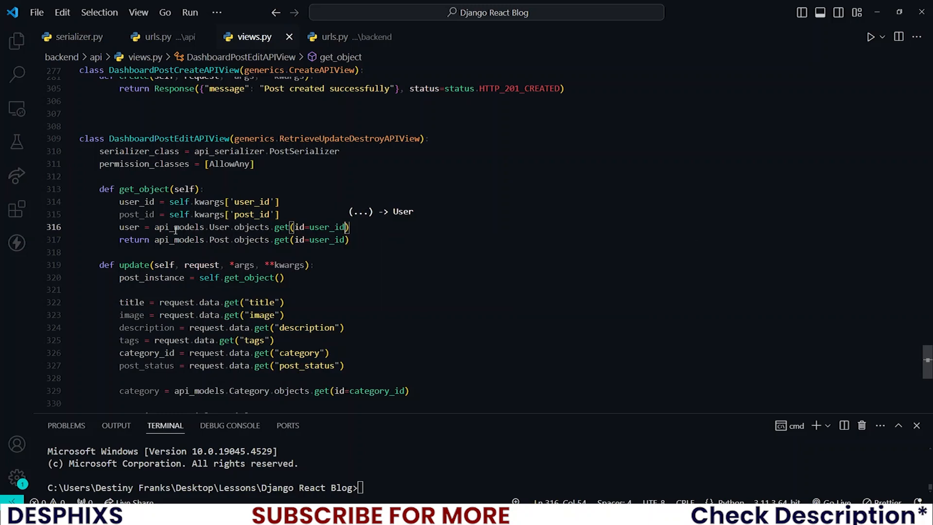
- Change the return to api_models.Post.objects.get(id=post_id, user=user)
double_click(128, 227)
text(, user=user)
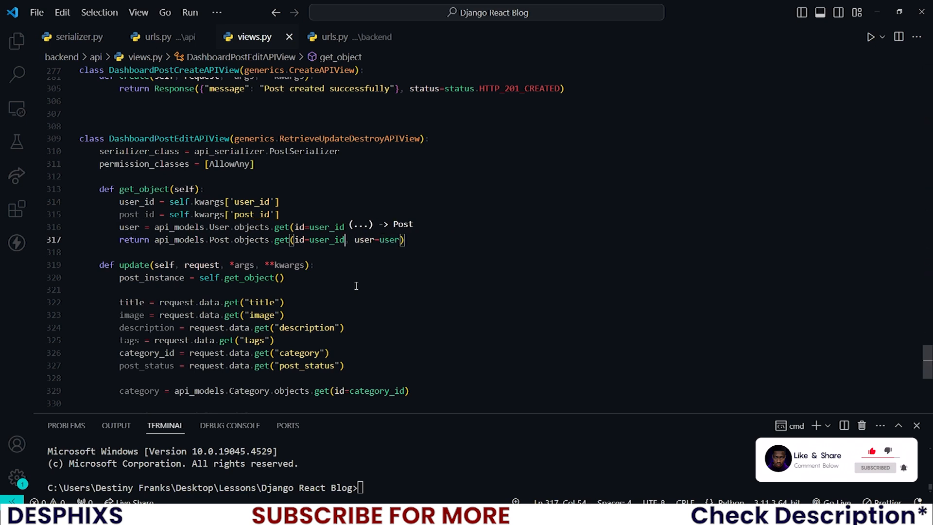
text(post_id)
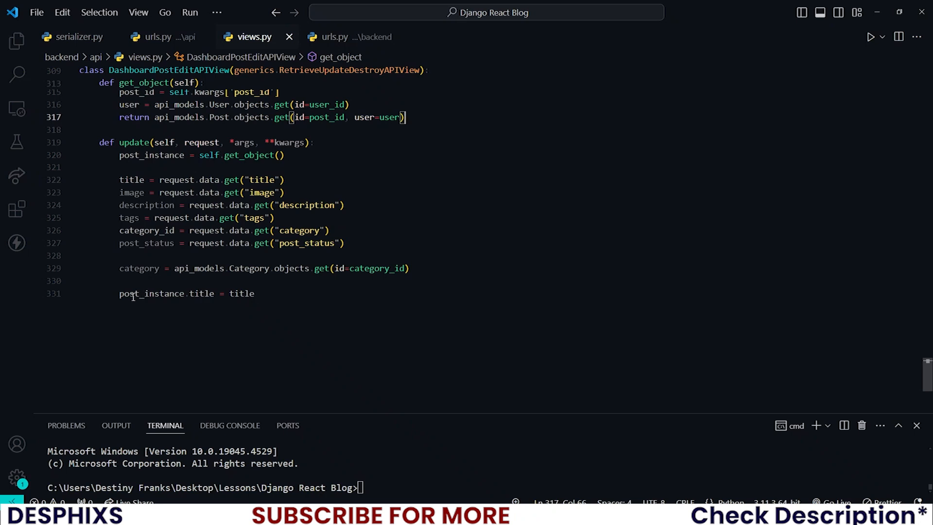
double_click(151, 294)
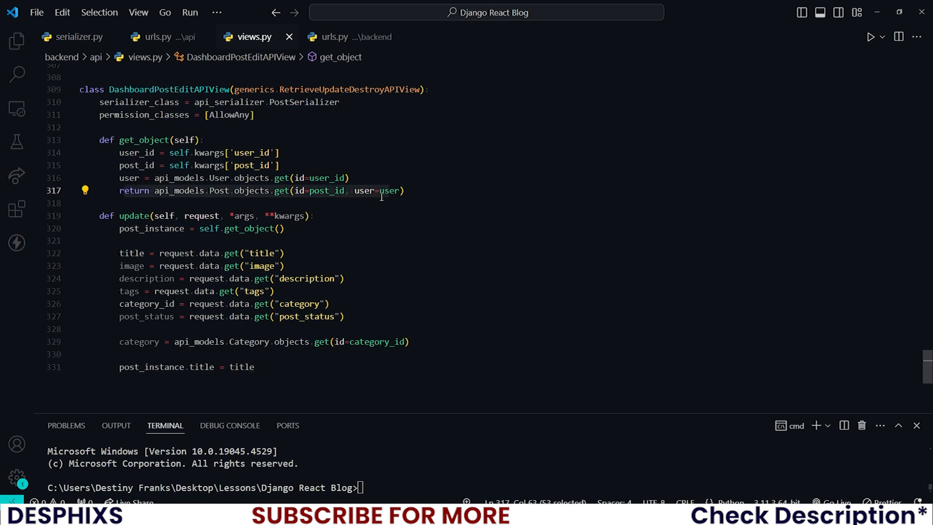
- Assign post_instance.image = image only when image != "undefined"
click(253, 191)
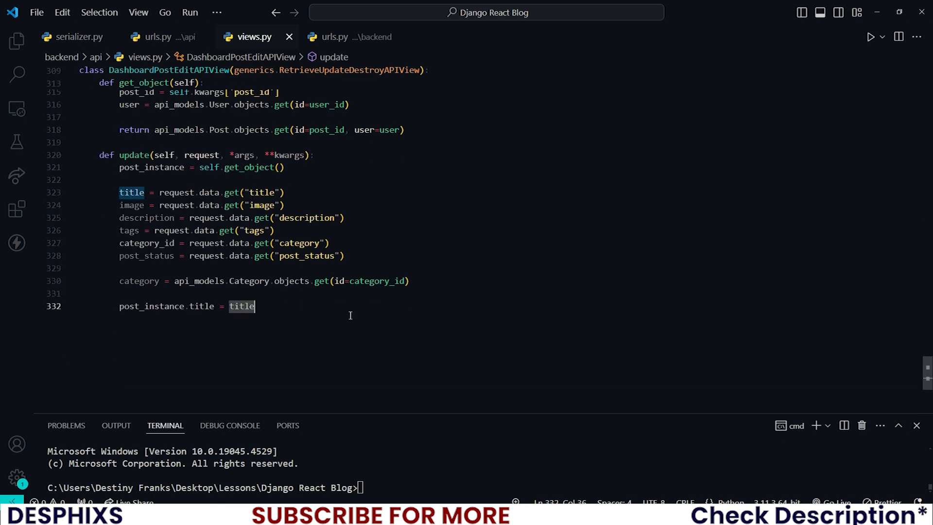
key(Enter)
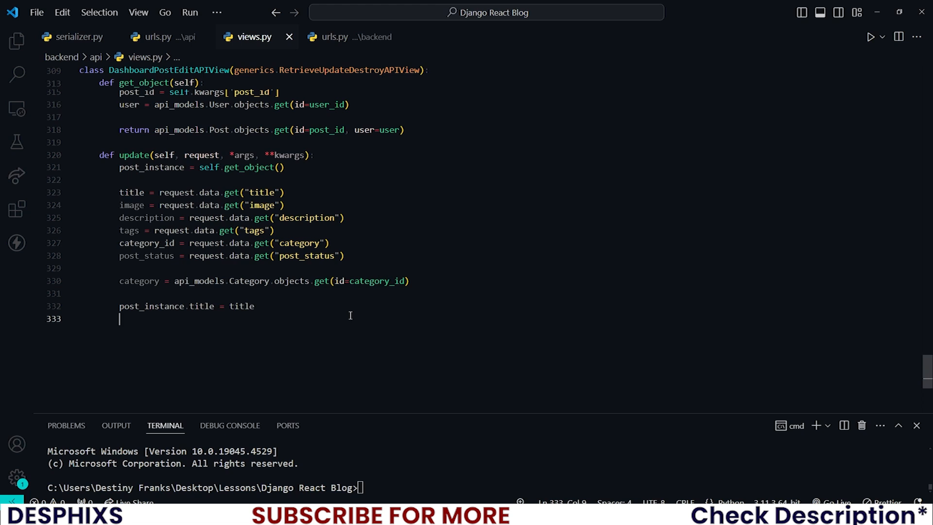
text(if image)
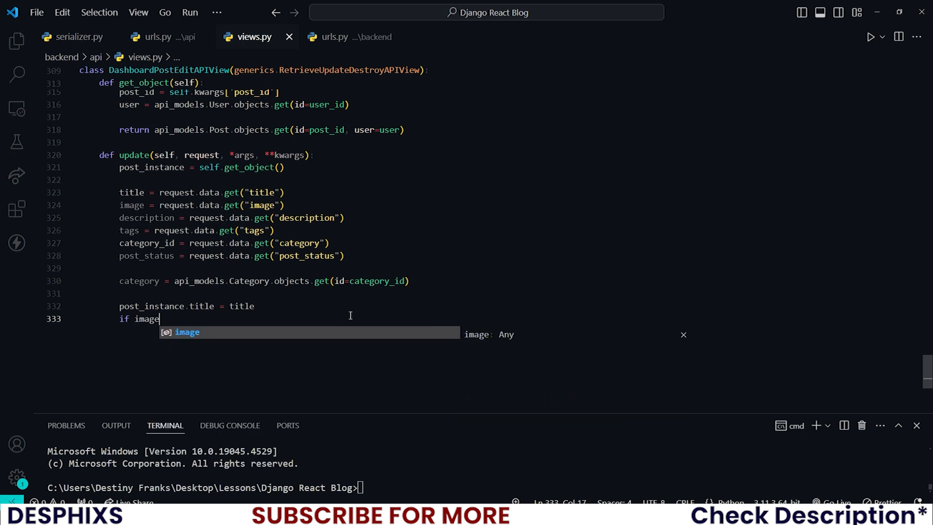
text(!=)
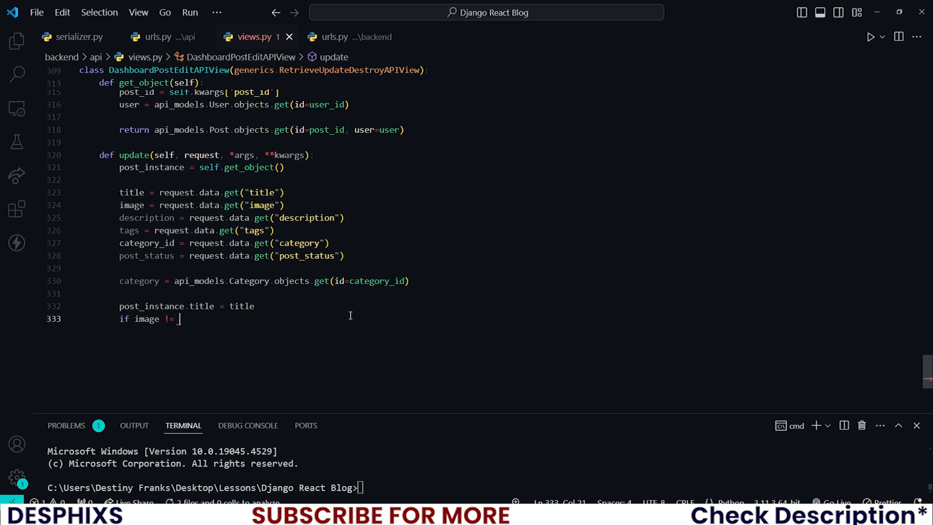
text("u)
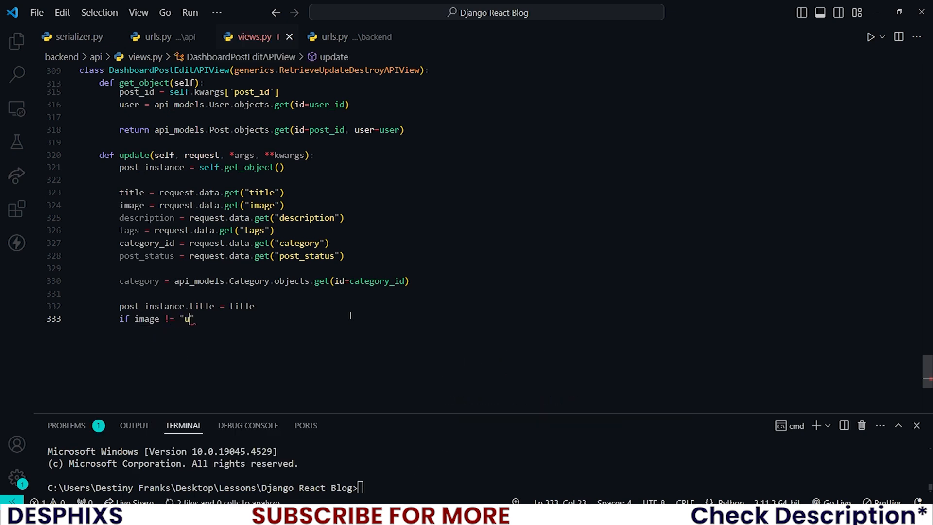
text(ndefined")
text(post_instance)
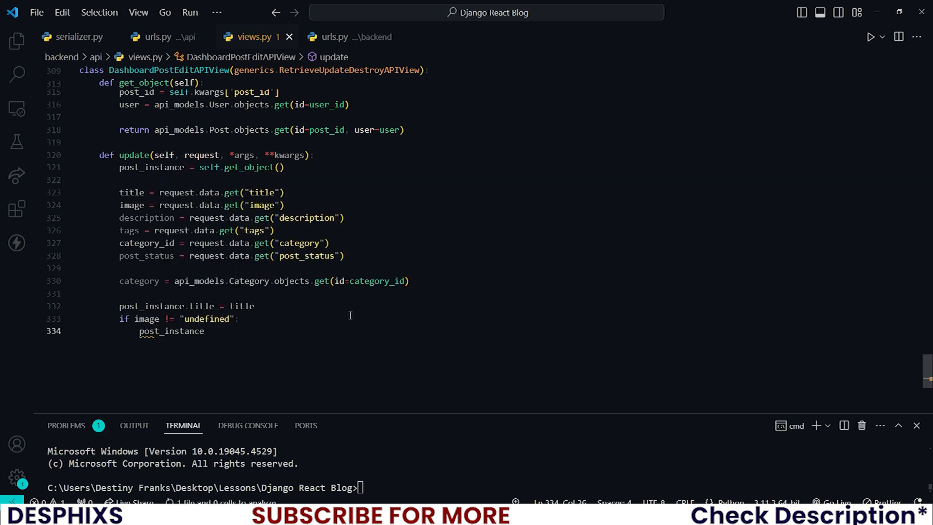
text(.image =)
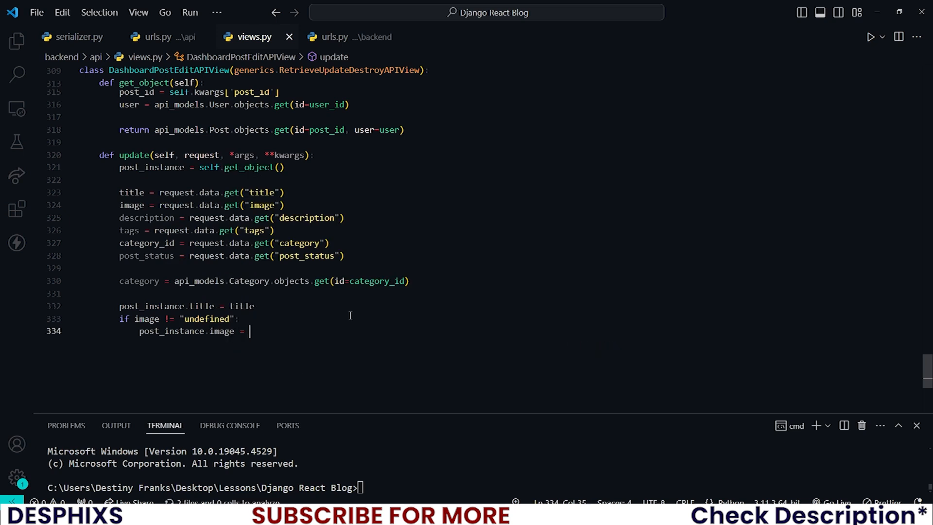
text(image)
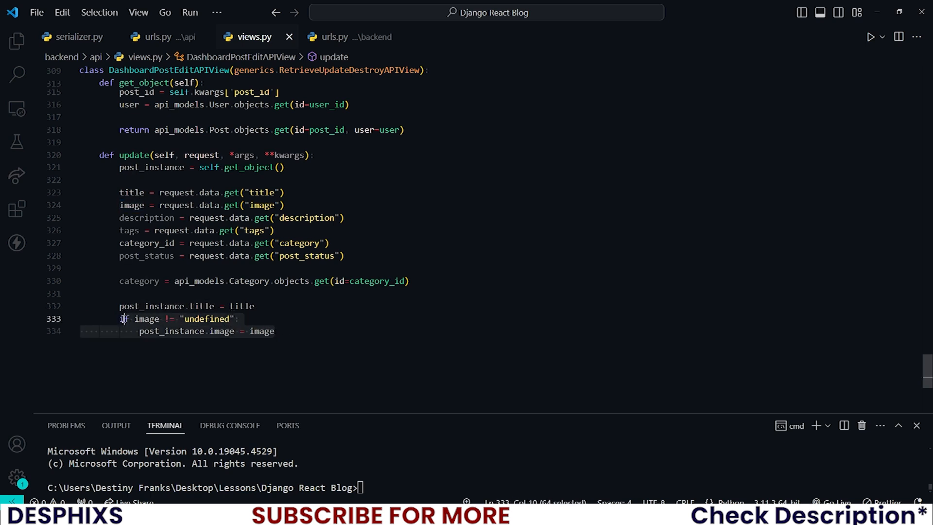
double_click(147, 319)
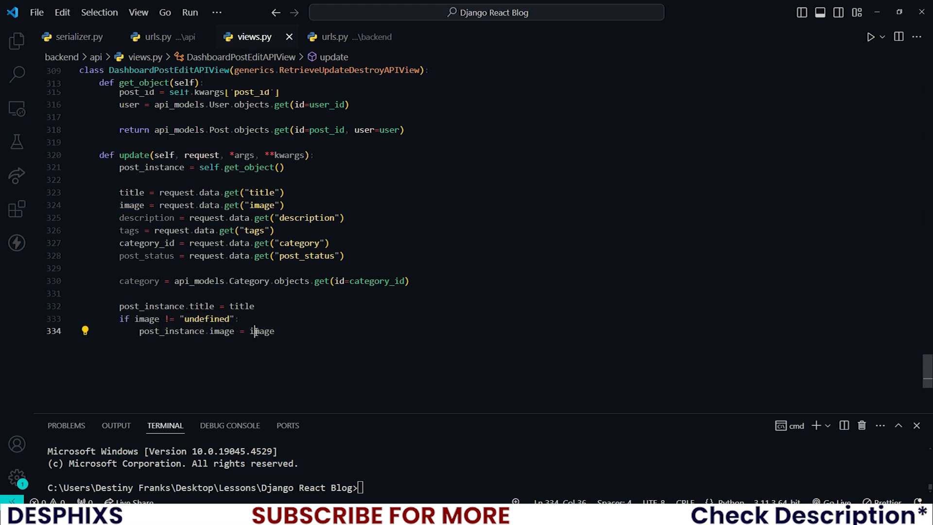
double_click(262, 331)
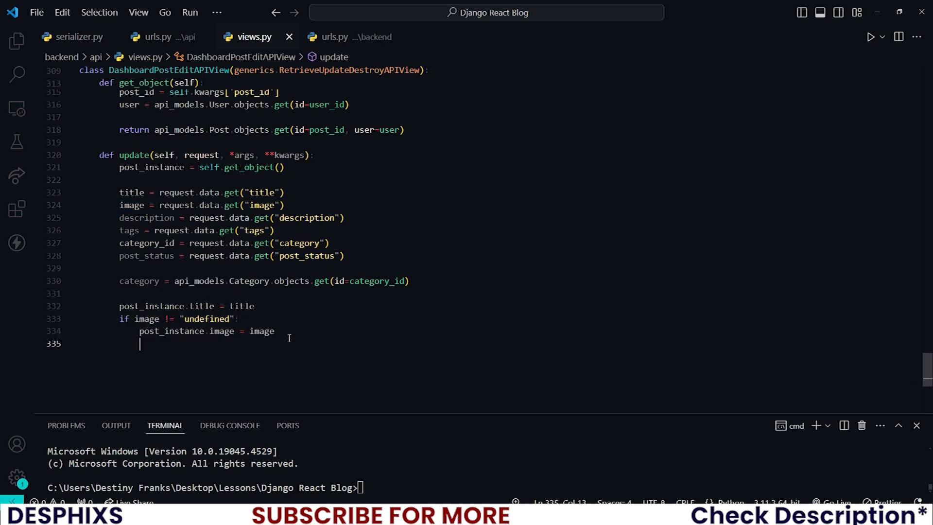
- Assign description, tags, category and status from the request values onto post_instance
text(post_instance)
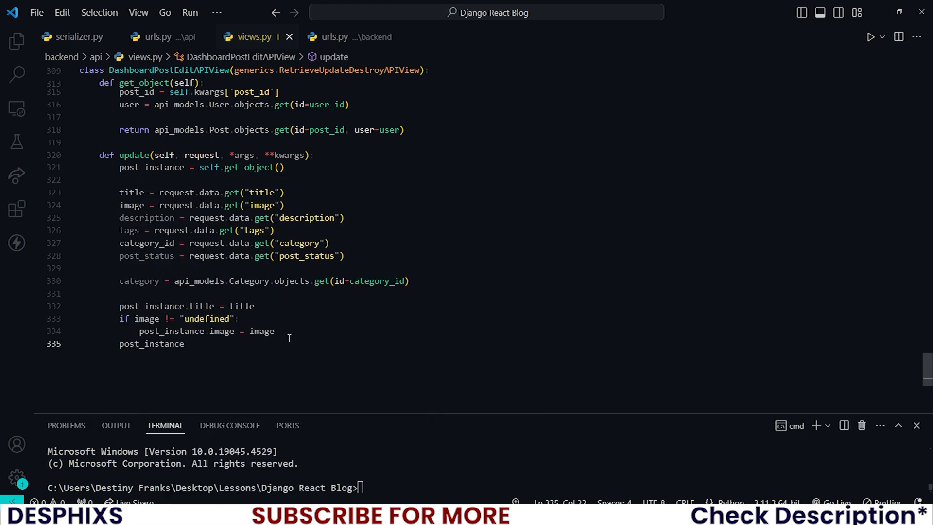
text(.description = description)
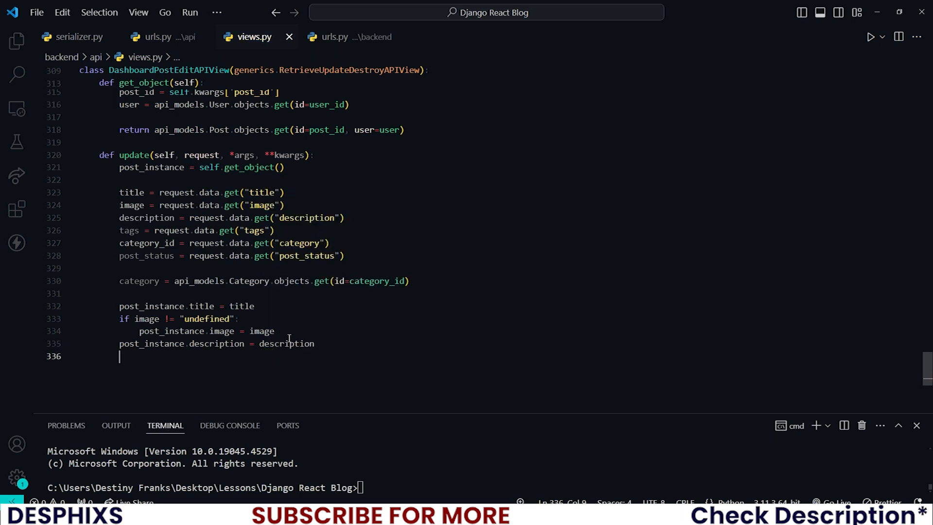
text(post_instance.tags = tags)
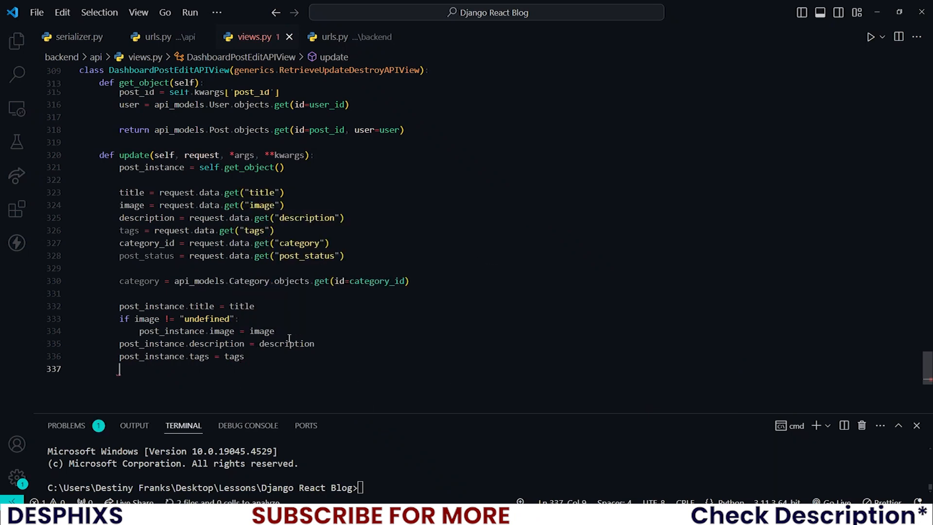
text(post_instance.category)
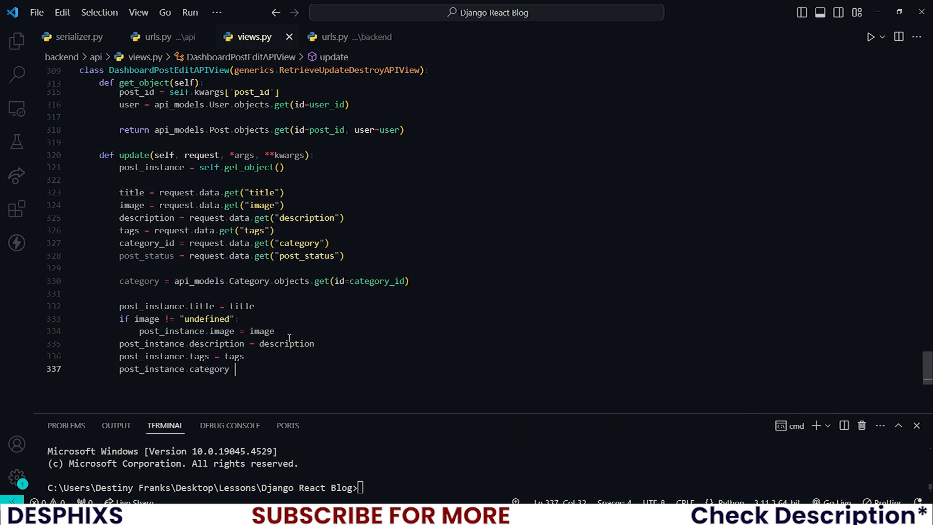
text(= category)
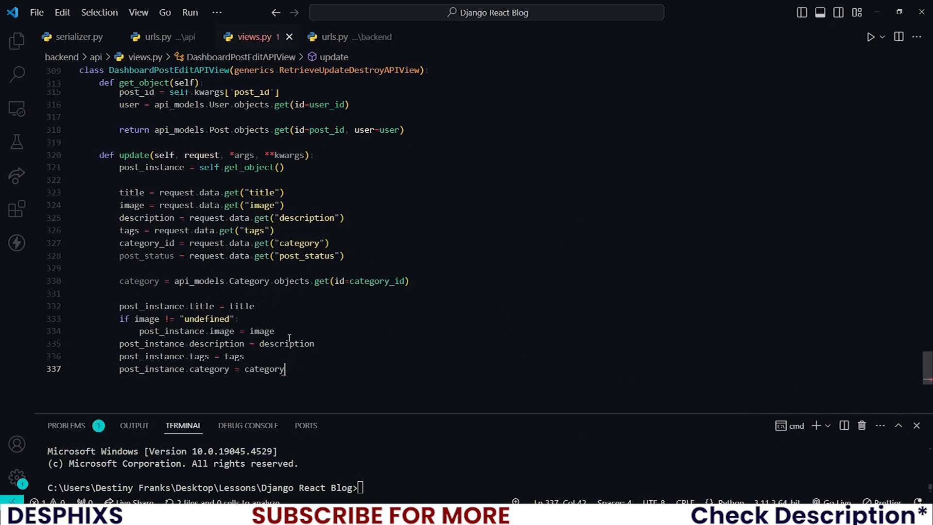
text(post_instance.status =)
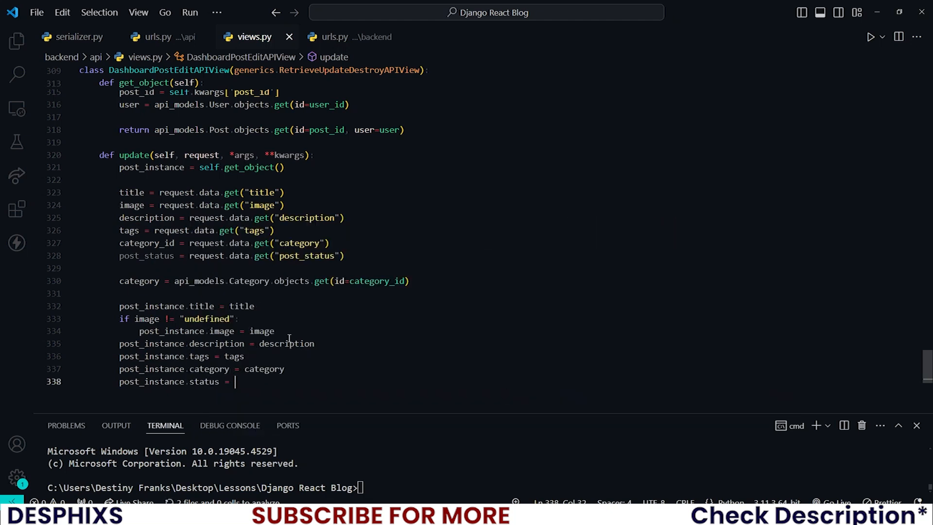
text(post_status)
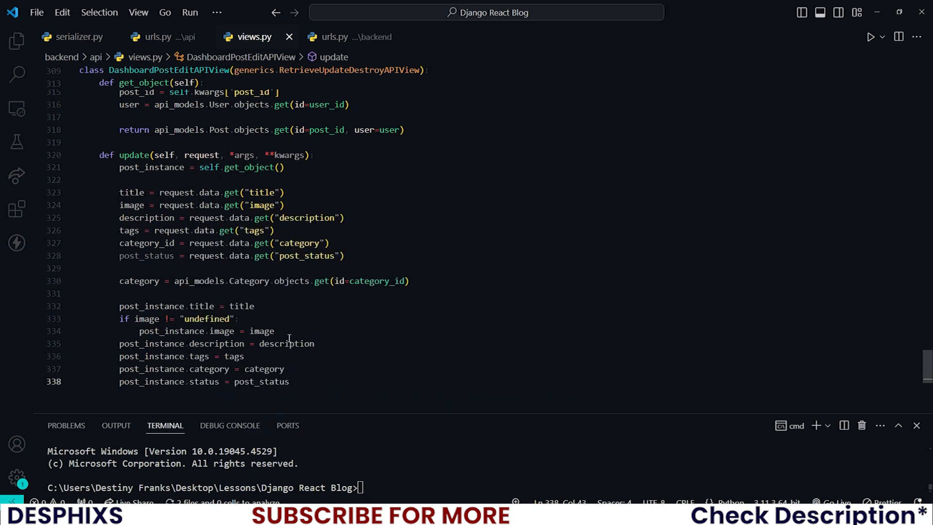
text(post)
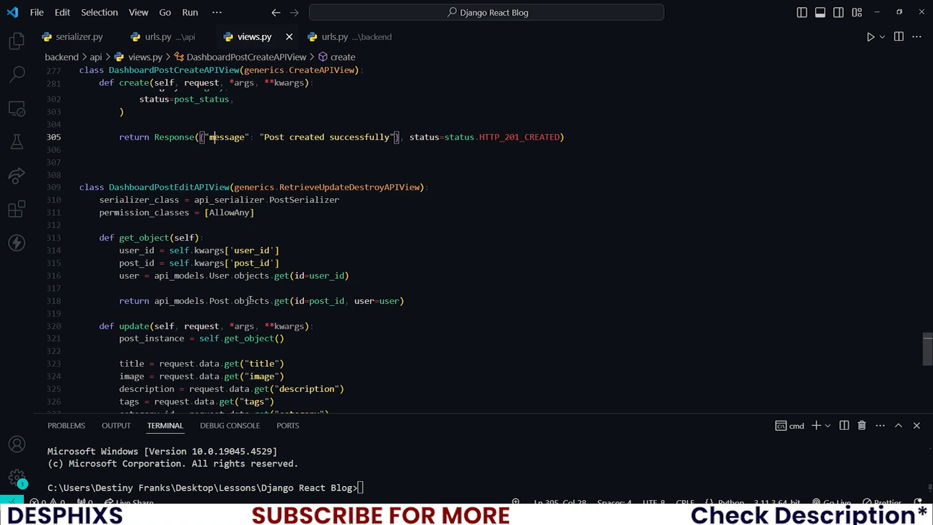
- Save post_instance and return 'Post updated successfully' with status HTTP_200_OK
scroll(down, 3)
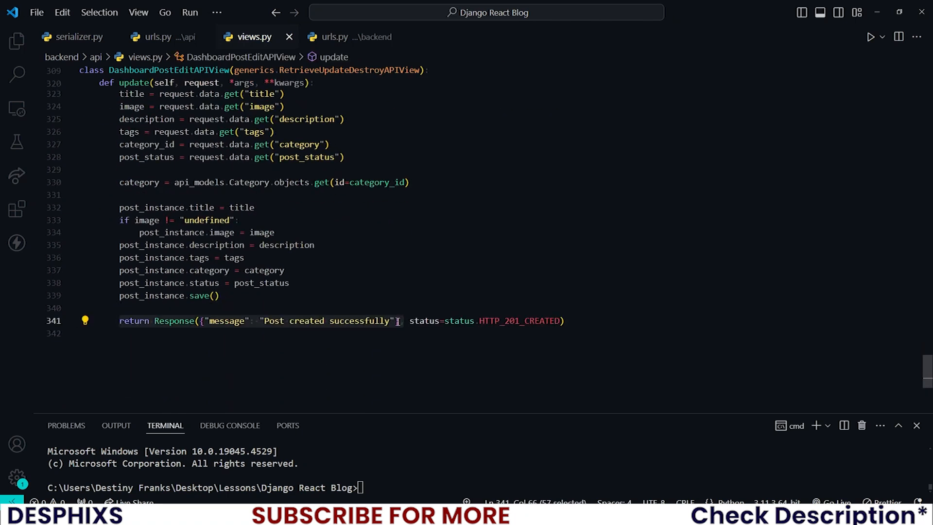
click(306, 320)
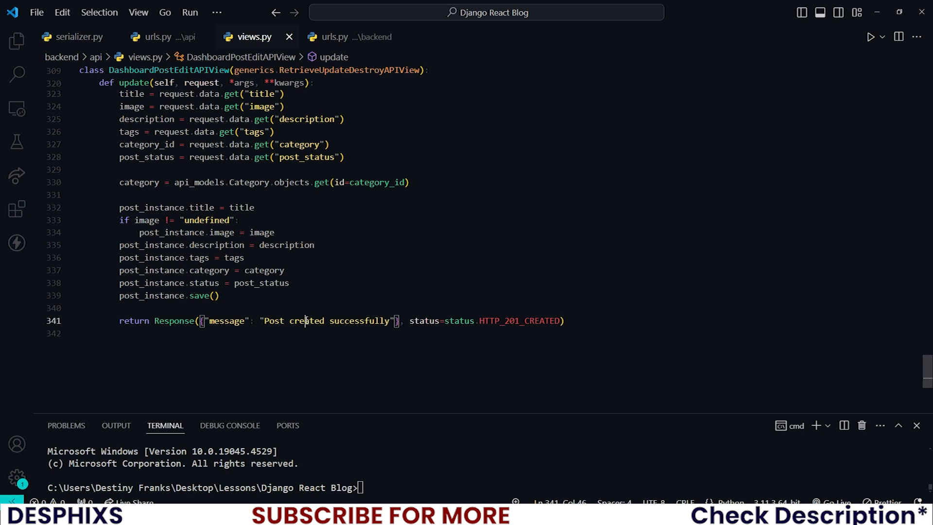
text(updated)
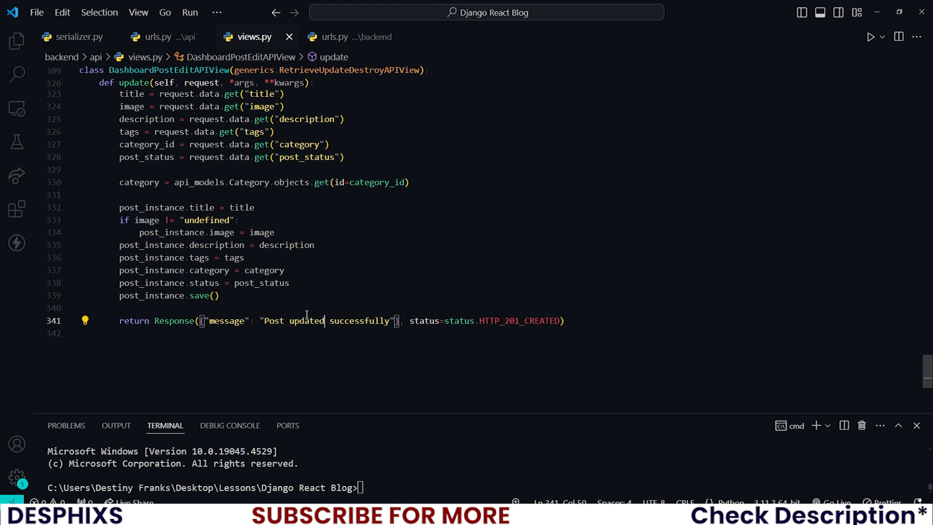
double_click(519, 321)
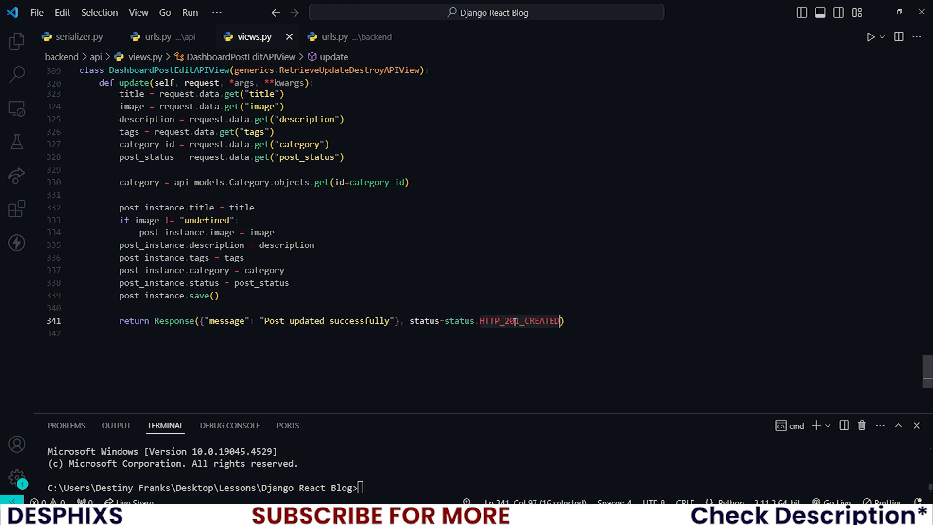
text(HTTP_200)
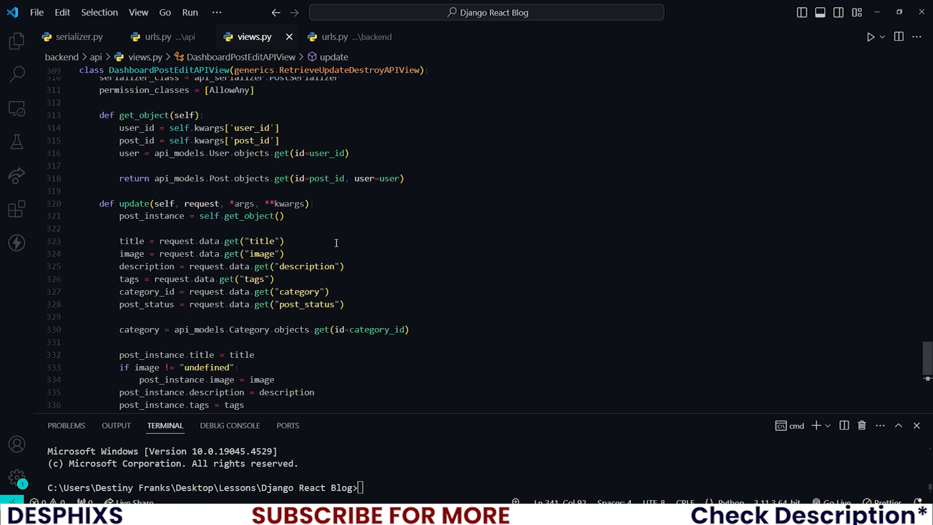
- In api/urls.py add route author/dashboard/post-detail/<user_id>/<post_id>/ pointing to DashboardPostEditAPIView
click(342, 37)
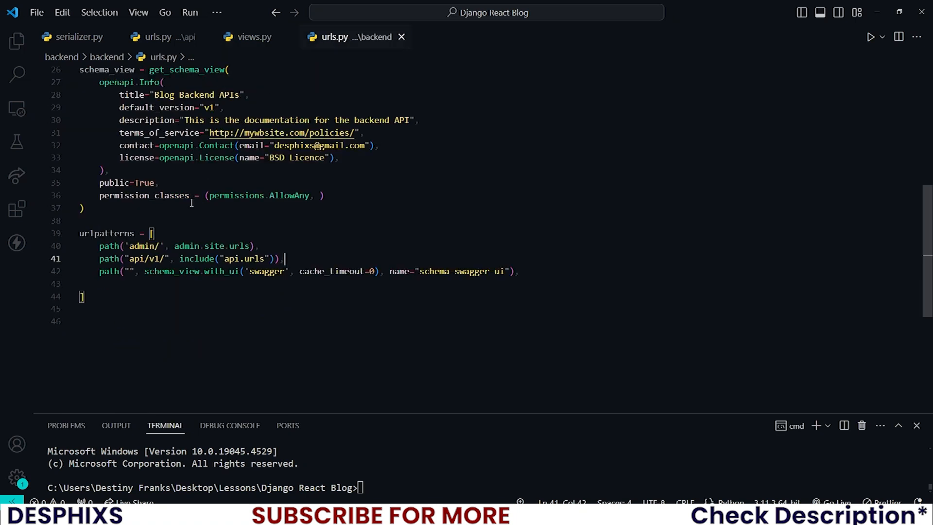
click(160, 37)
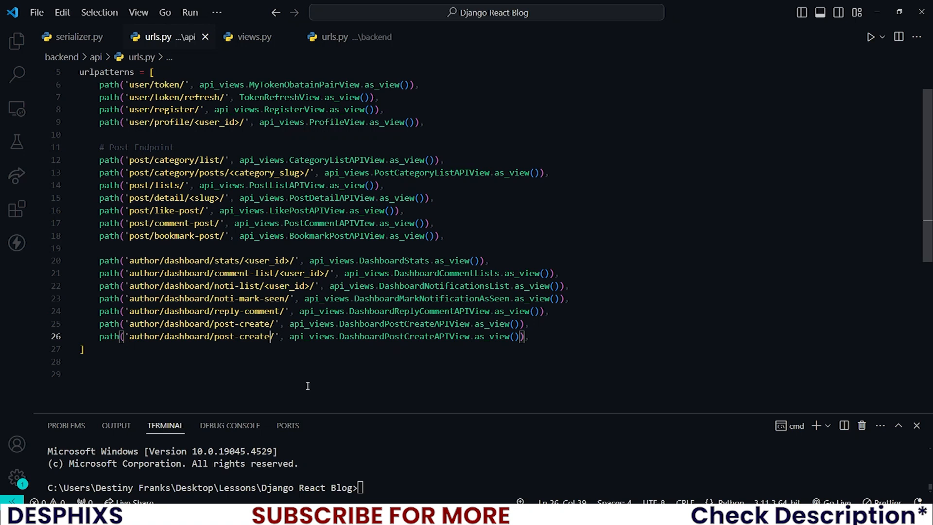
key(Backspace)
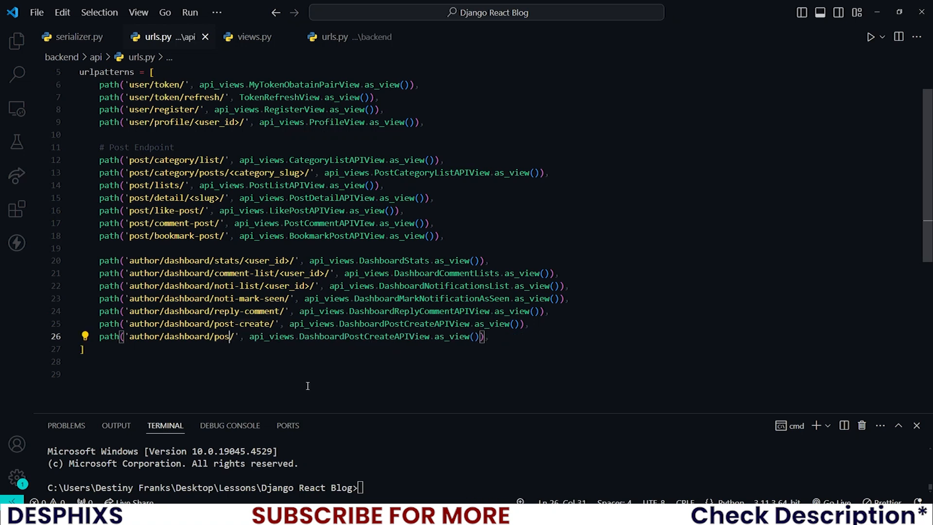
text(t-detail)
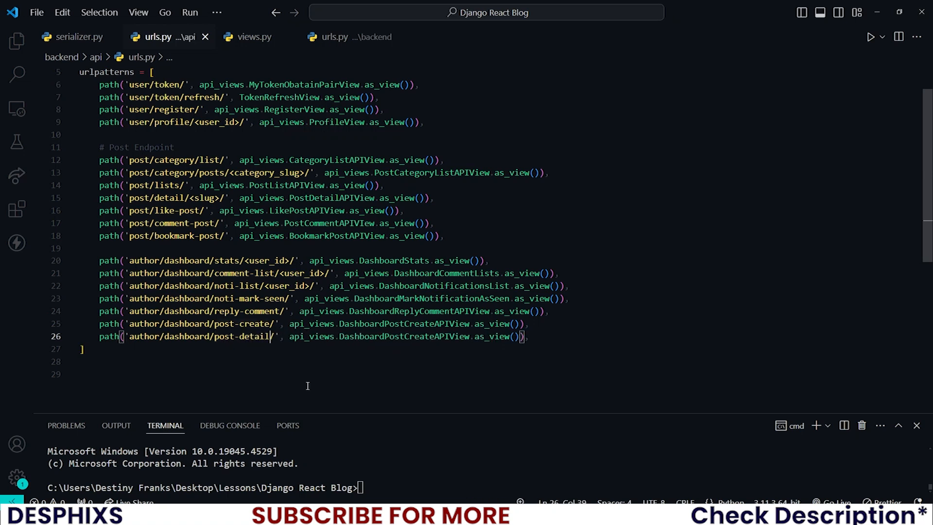
text(<>)
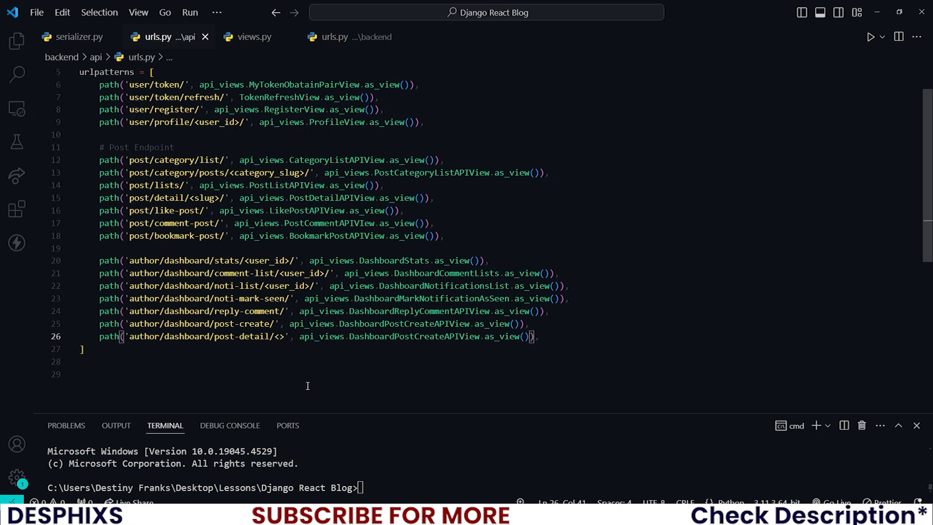
text(user_id>)
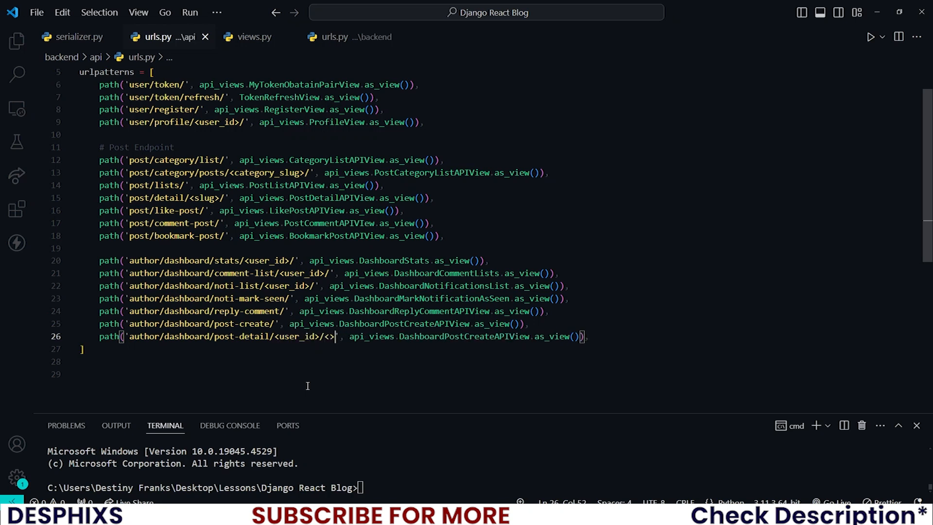
text(post_id)
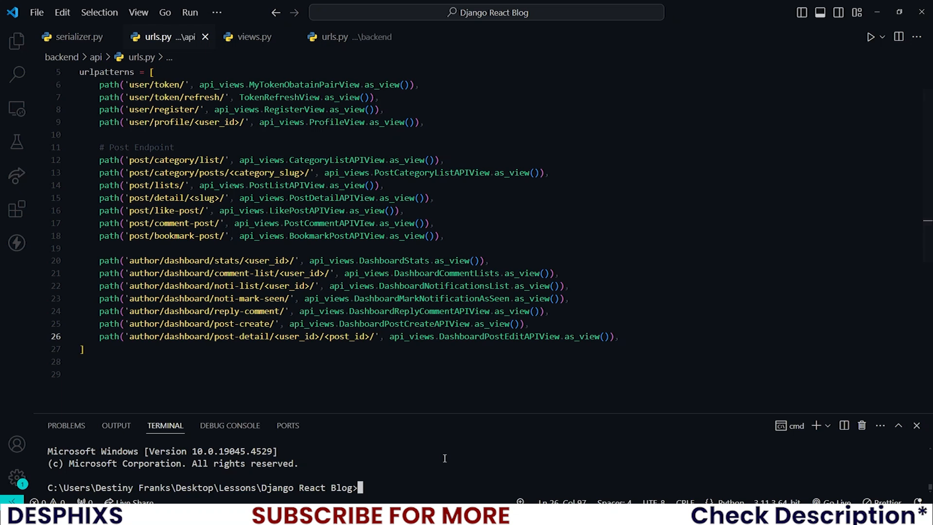
- Change into the backend folder and run 'py manage.py runserver' to start Django at 127.0.0.1:8000
text(py manage.py runse)
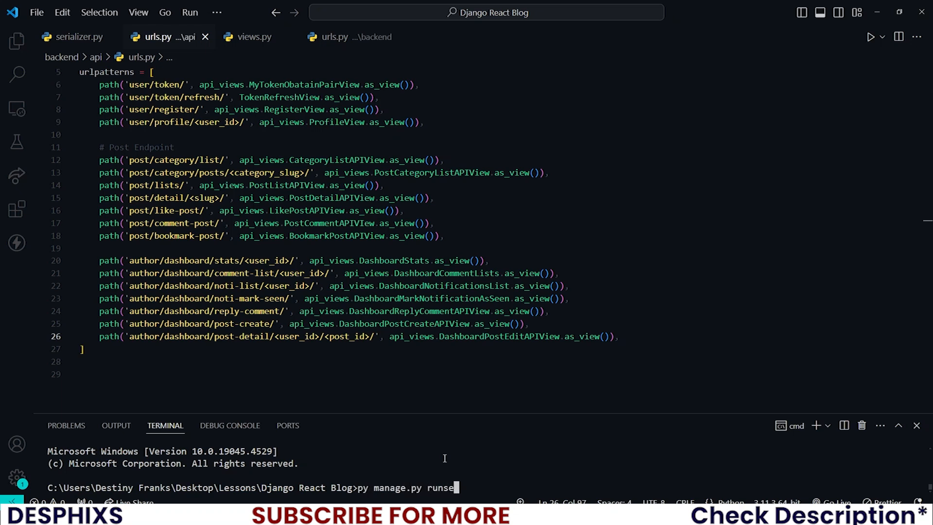
key(Enter)
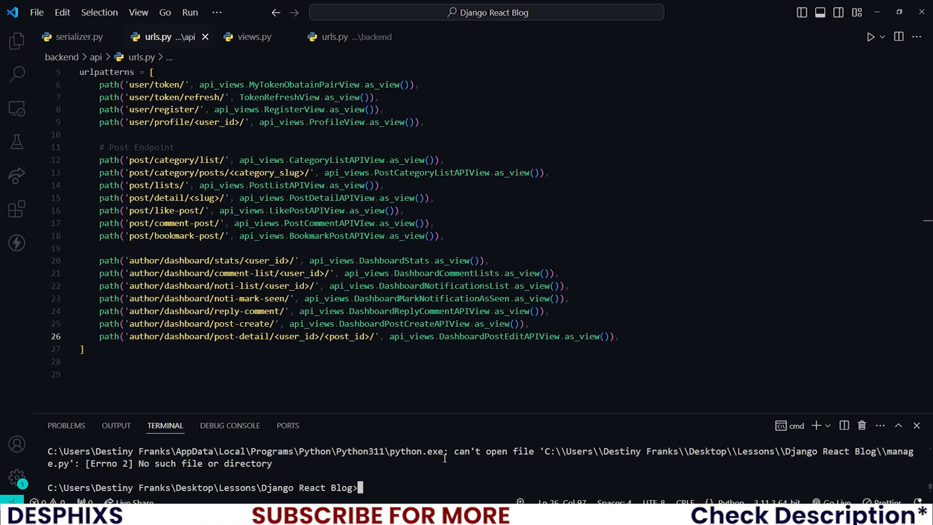
text(cd abcken)
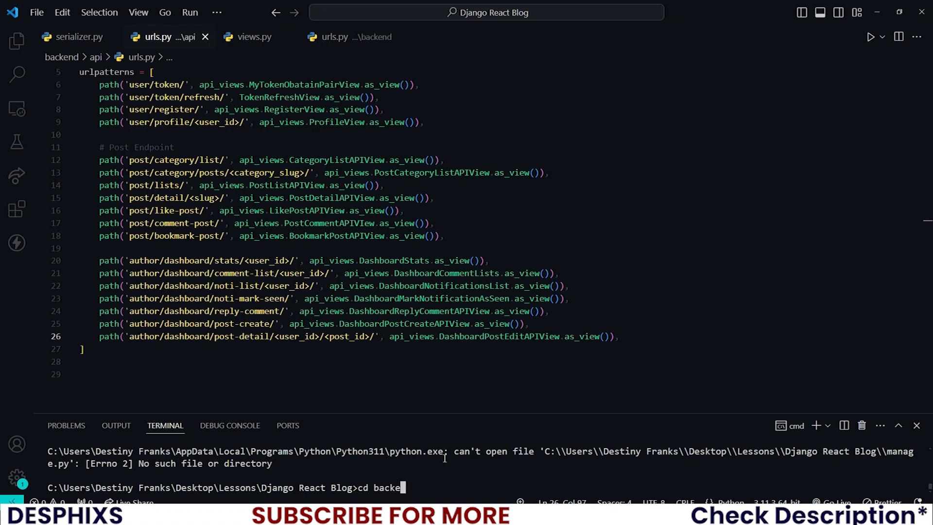
text(py manage.py runserver)
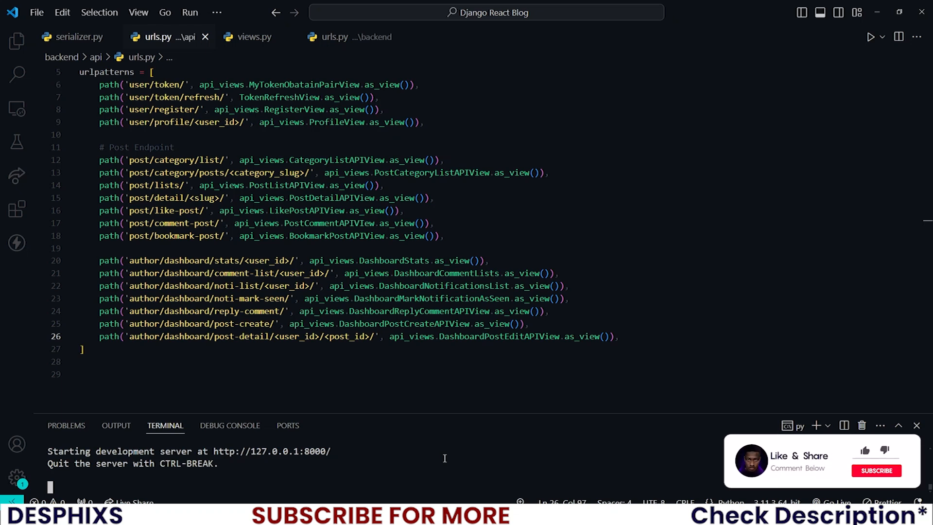
click(877, 471)
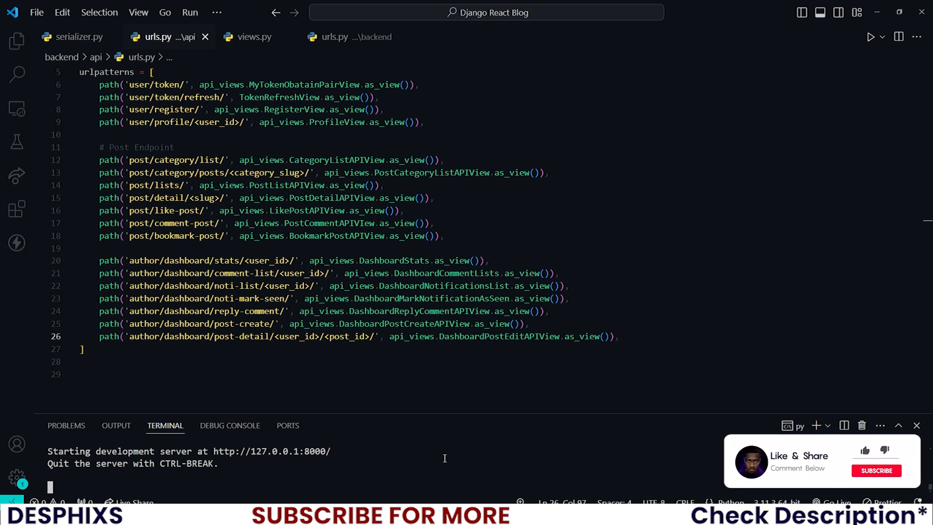
click(877, 470)
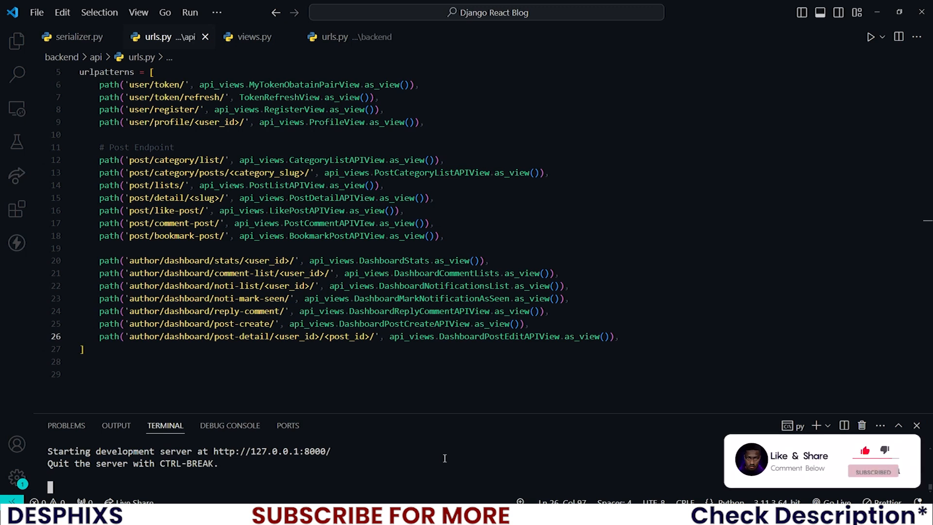